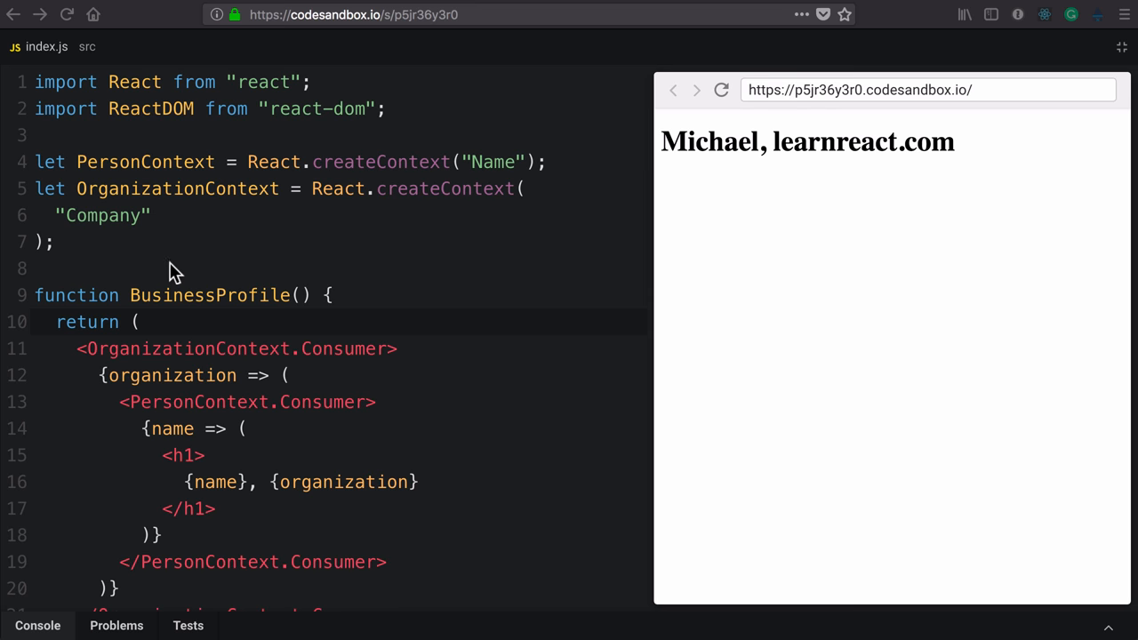
- Cut the PersonContext createContext line from index.js and show the File Editor file list
left_click(142, 322)
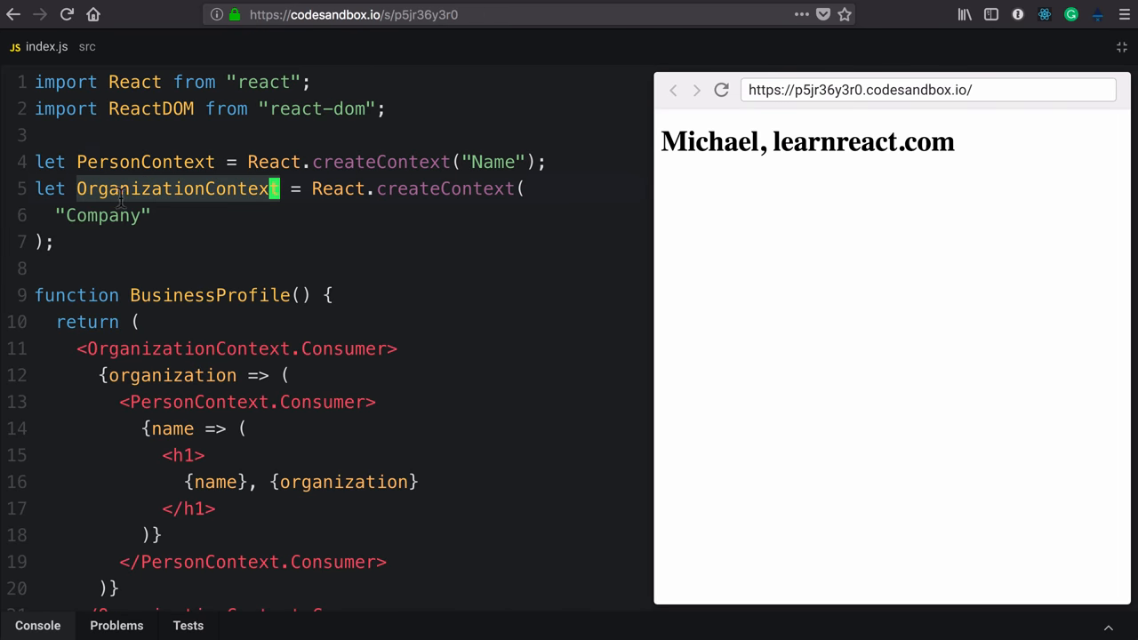
scroll("down", 3)
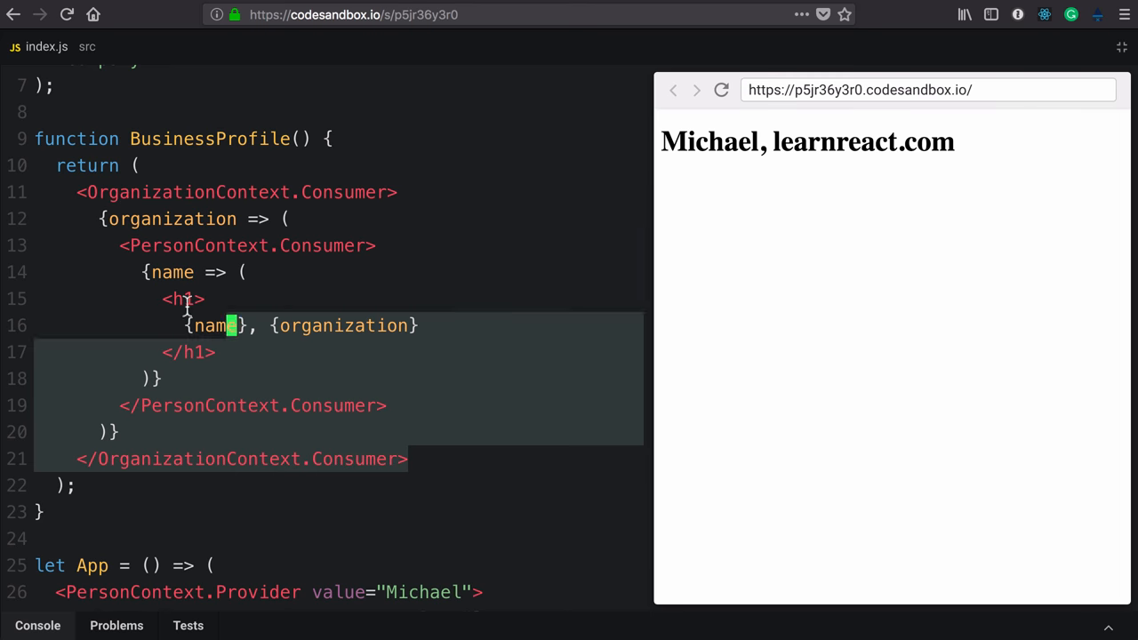
scroll("down", 3)
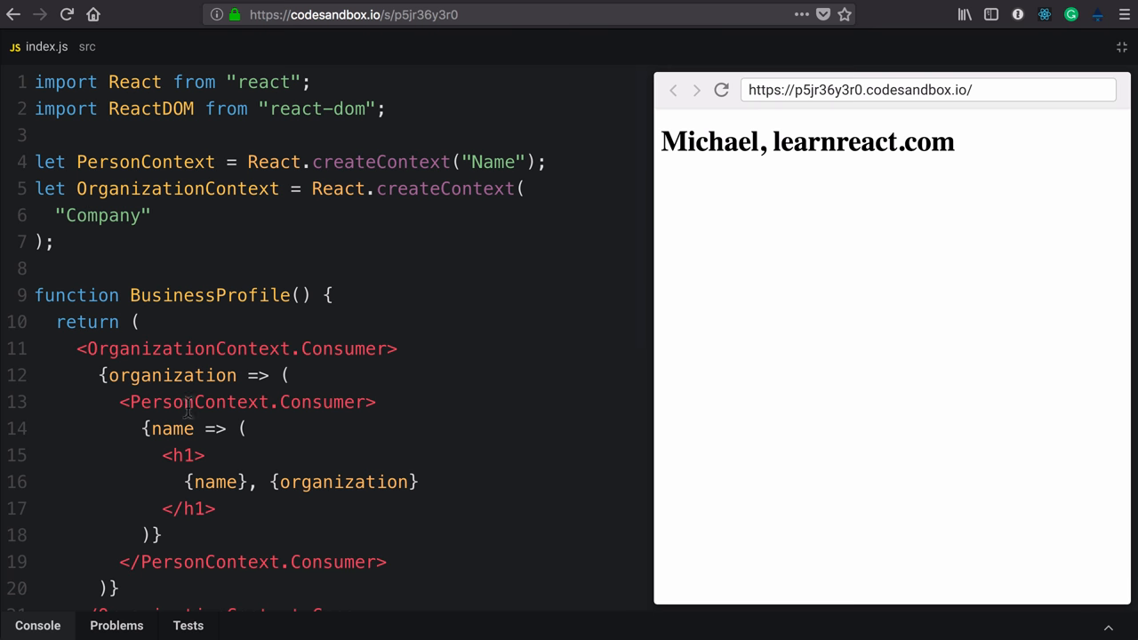
mouse_move(220, 397)
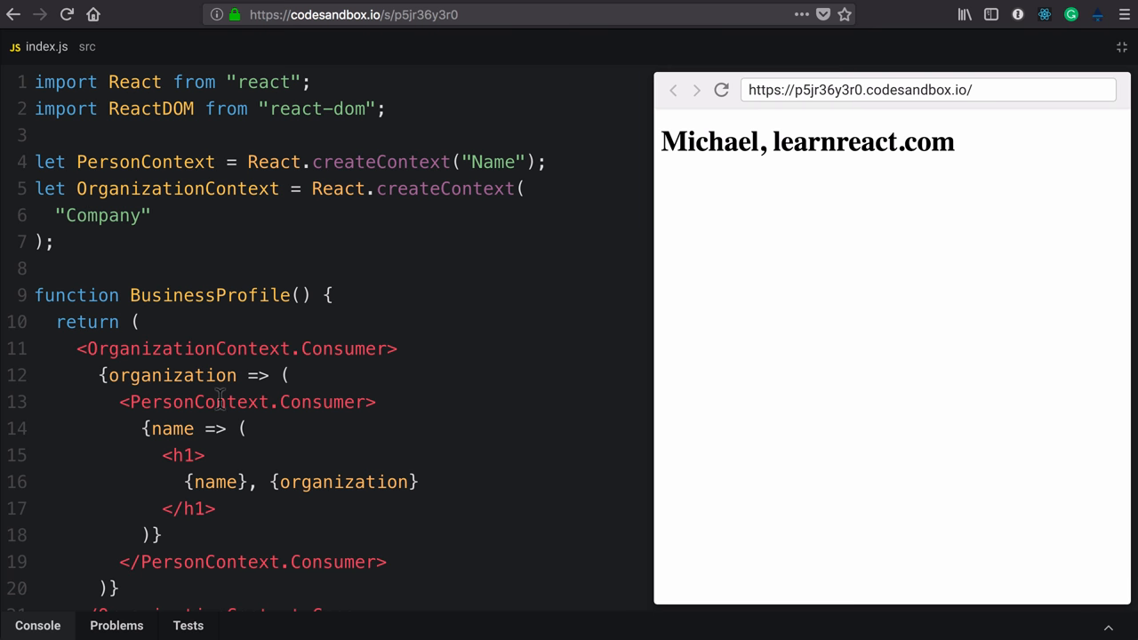
left_click(59, 241)
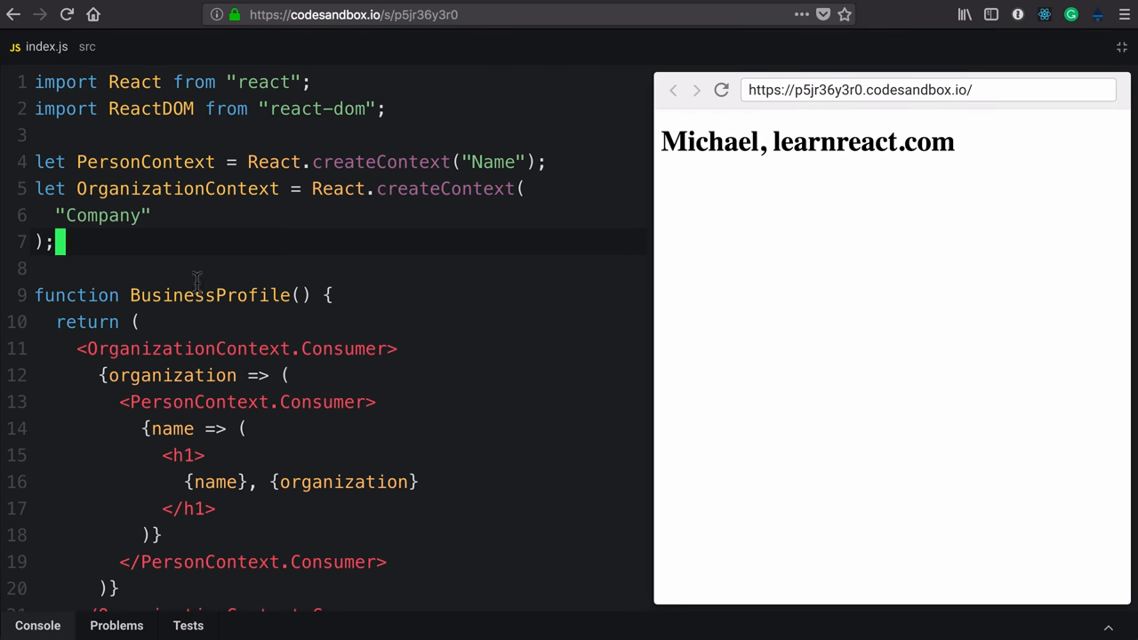
double_click(209, 295)
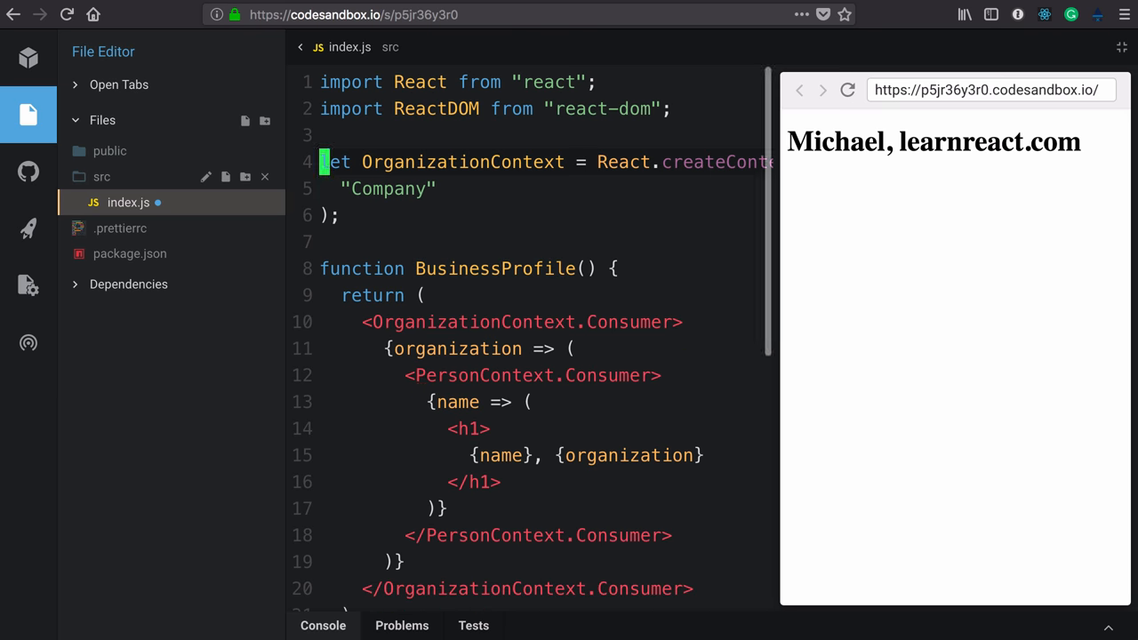
- Create person_context.js with a React import and a createContext("Name") line
left_click(226, 177)
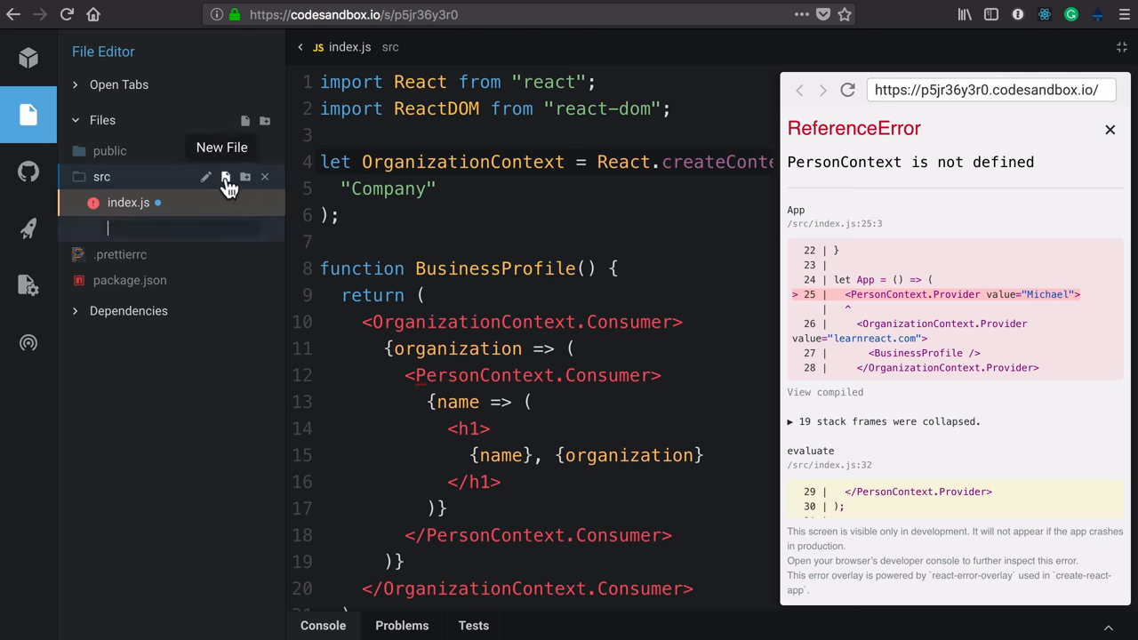
type("person_context.js")
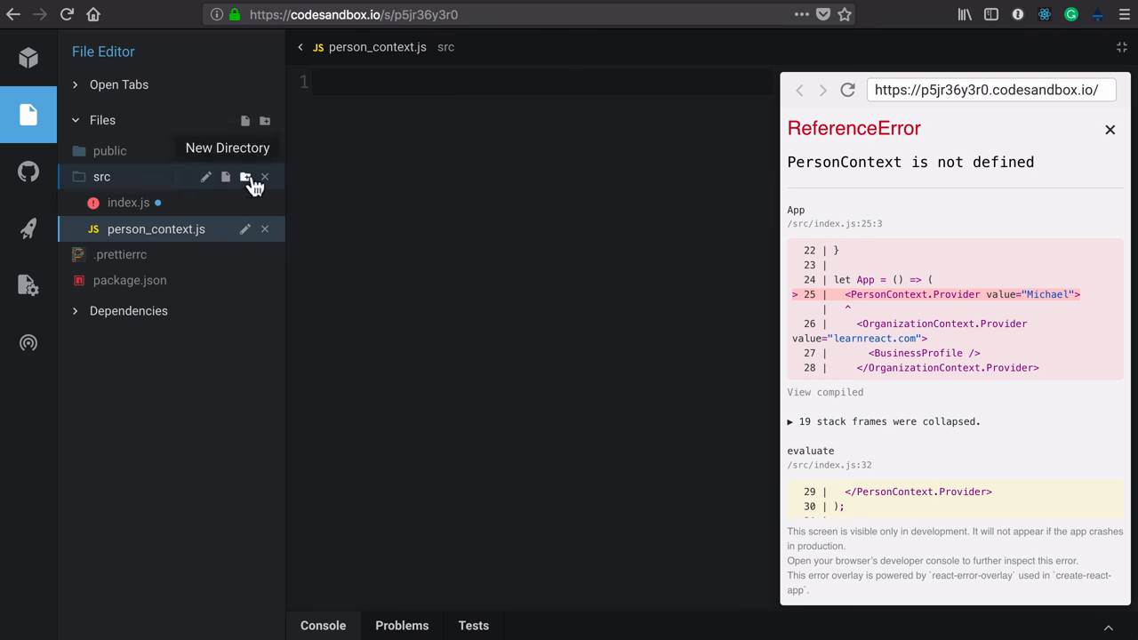
type("let PersonContext = React.createContext(\"Na")
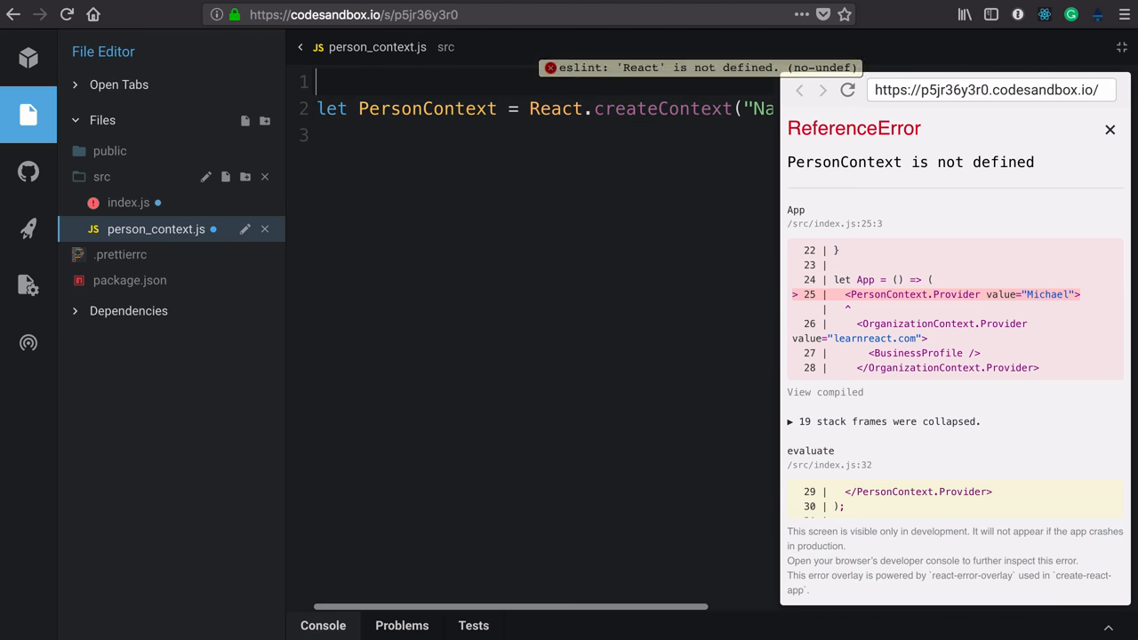
type("import React f")
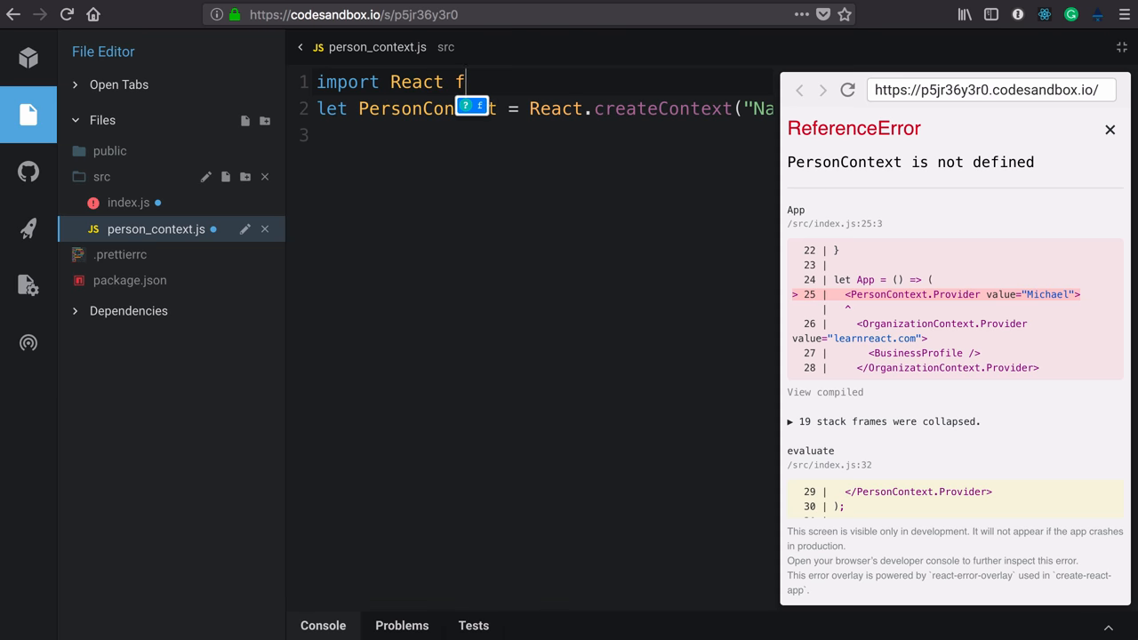
type("rom \"react\"")
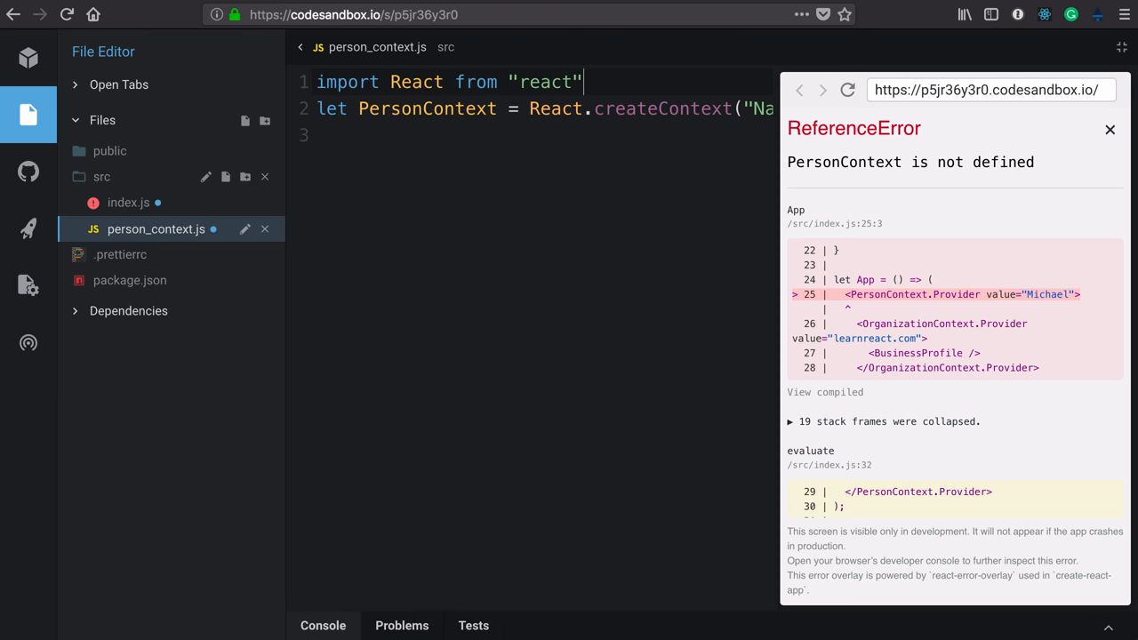
key("Enter")
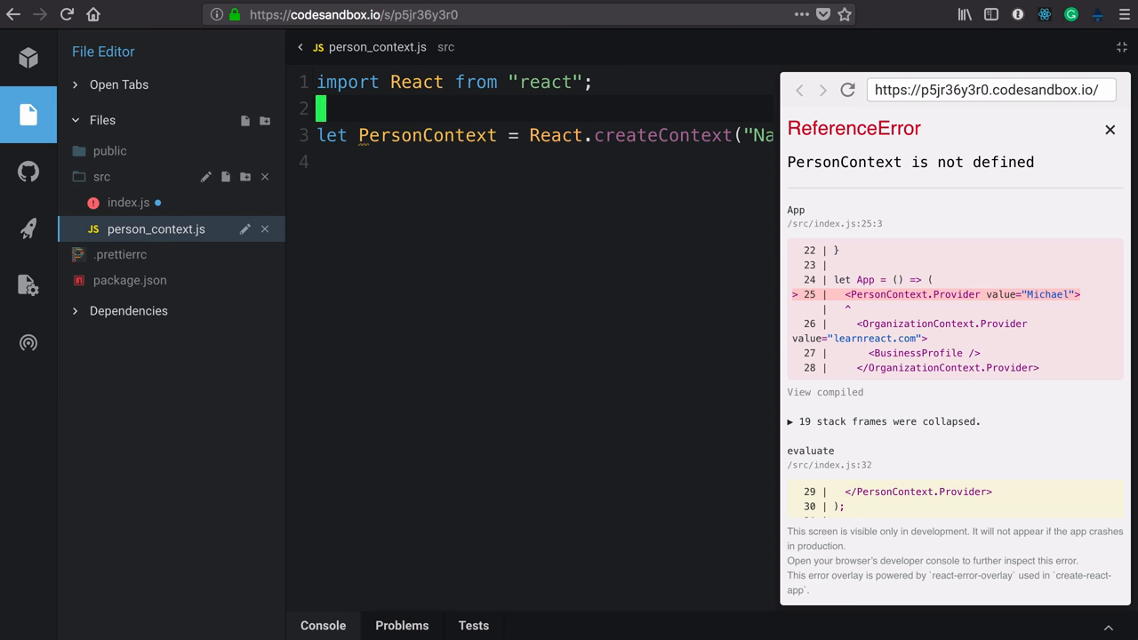
- Destructure Provider and Consumer from the Name context and export both
type("export")
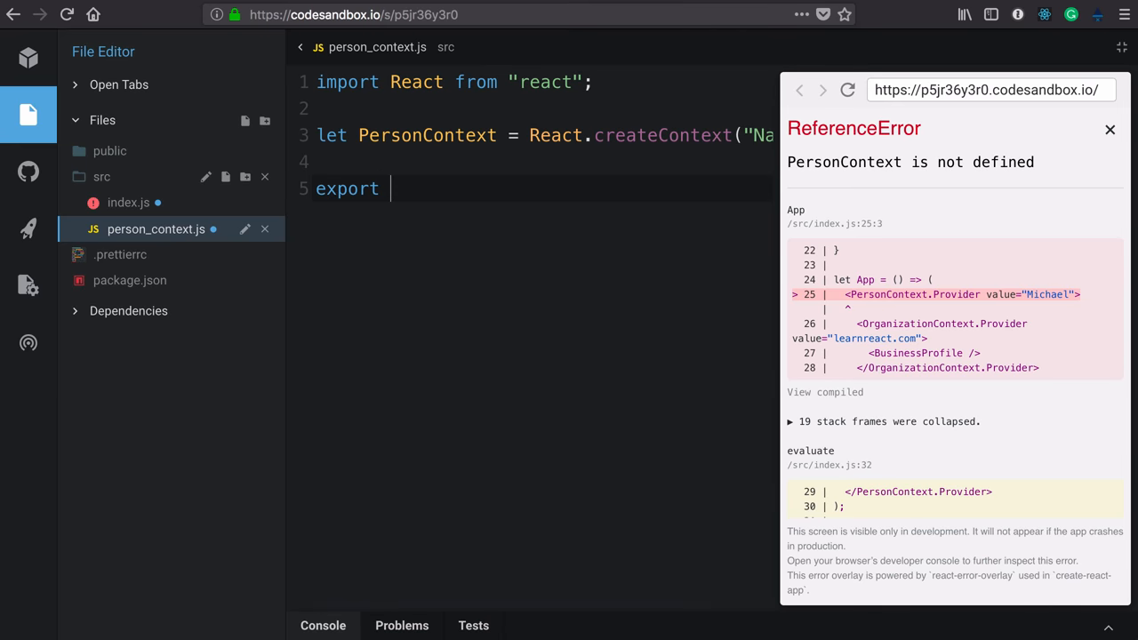
type("{ Provider }")
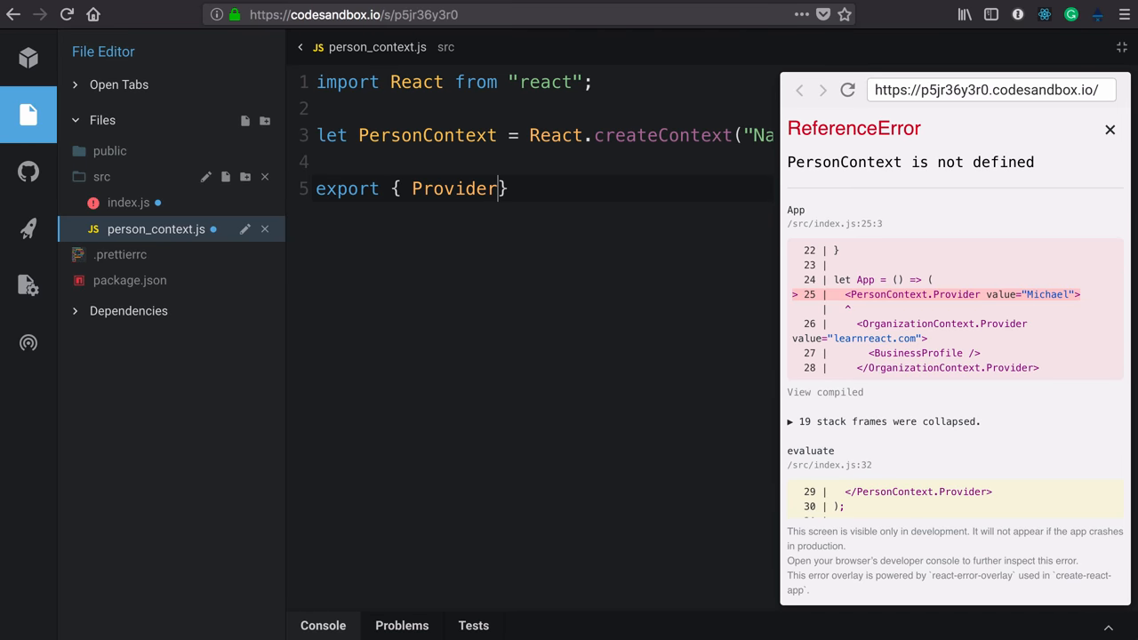
type(", Consumer")
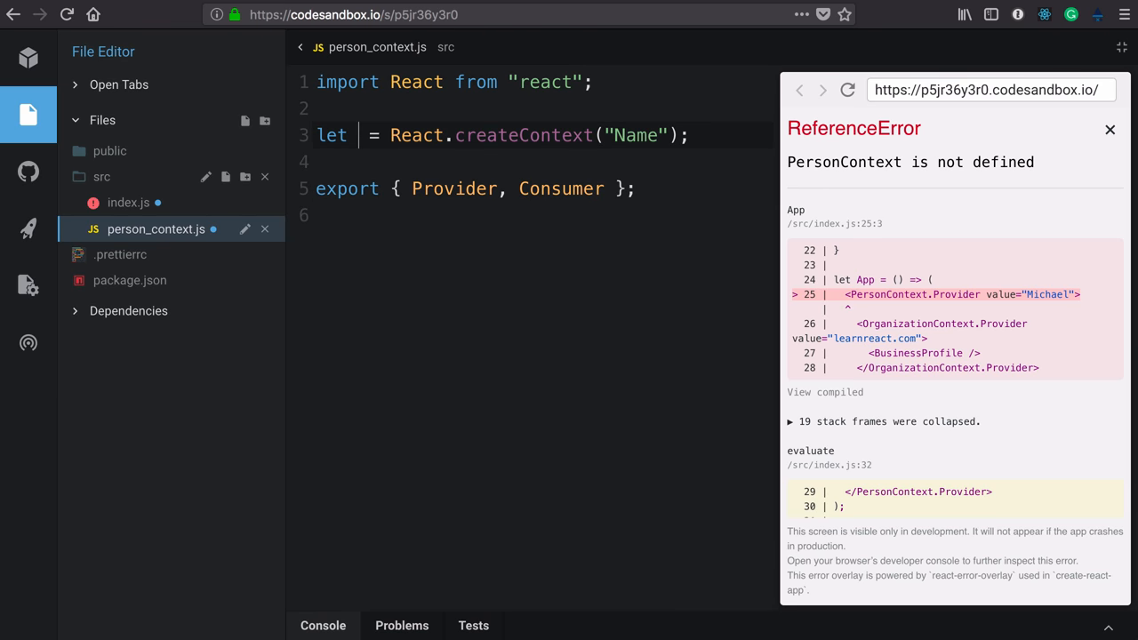
type("{ }")
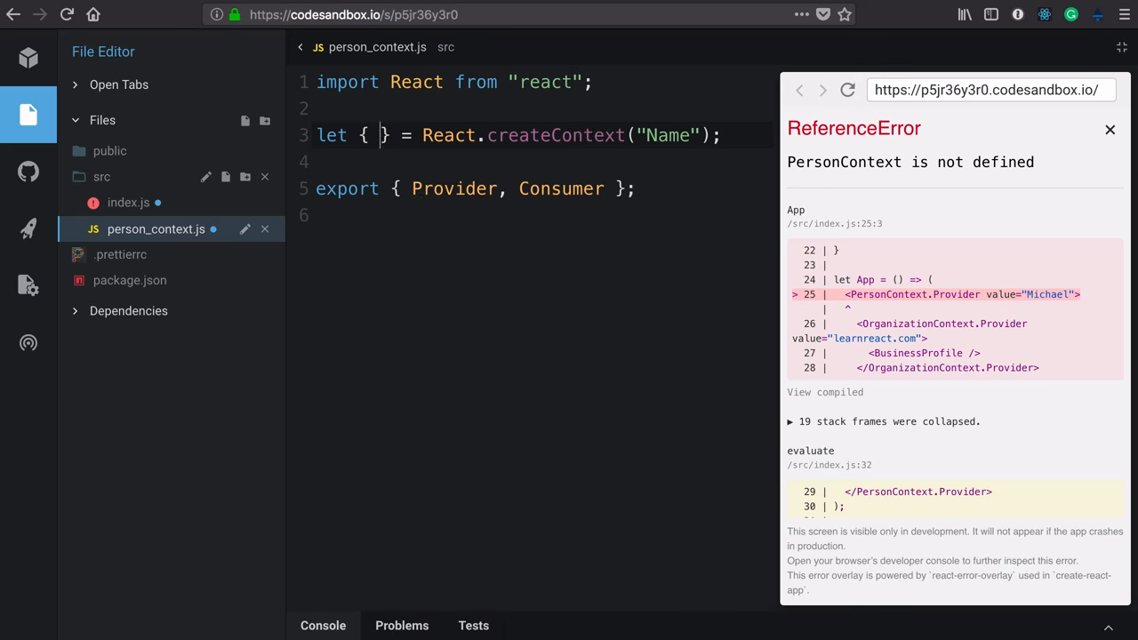
type("Provider,")
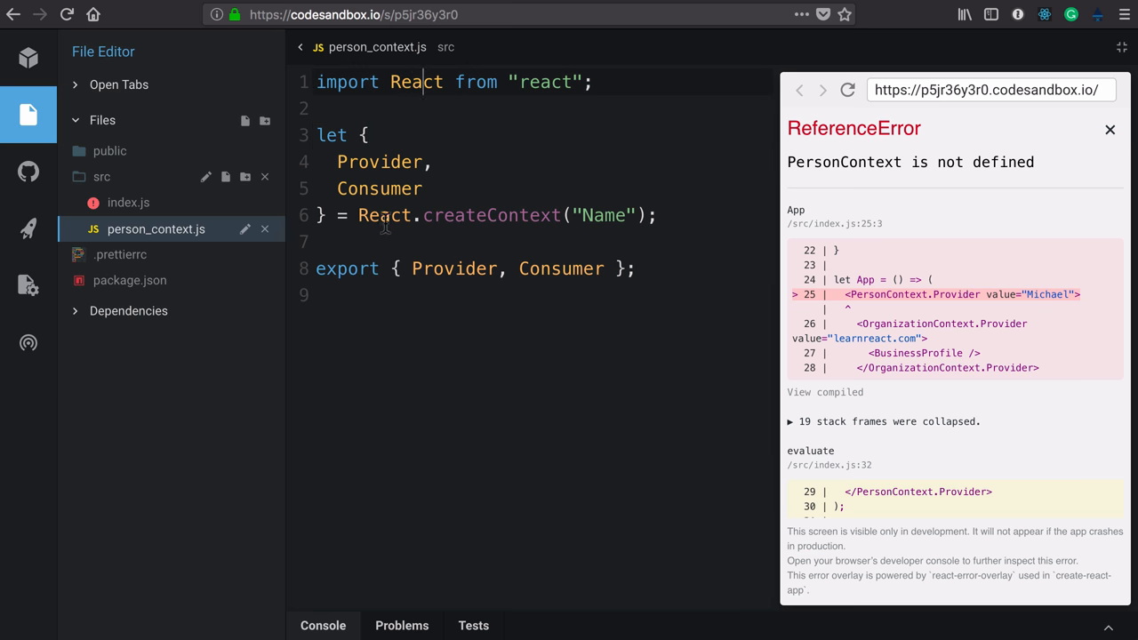
double_click(491, 215)
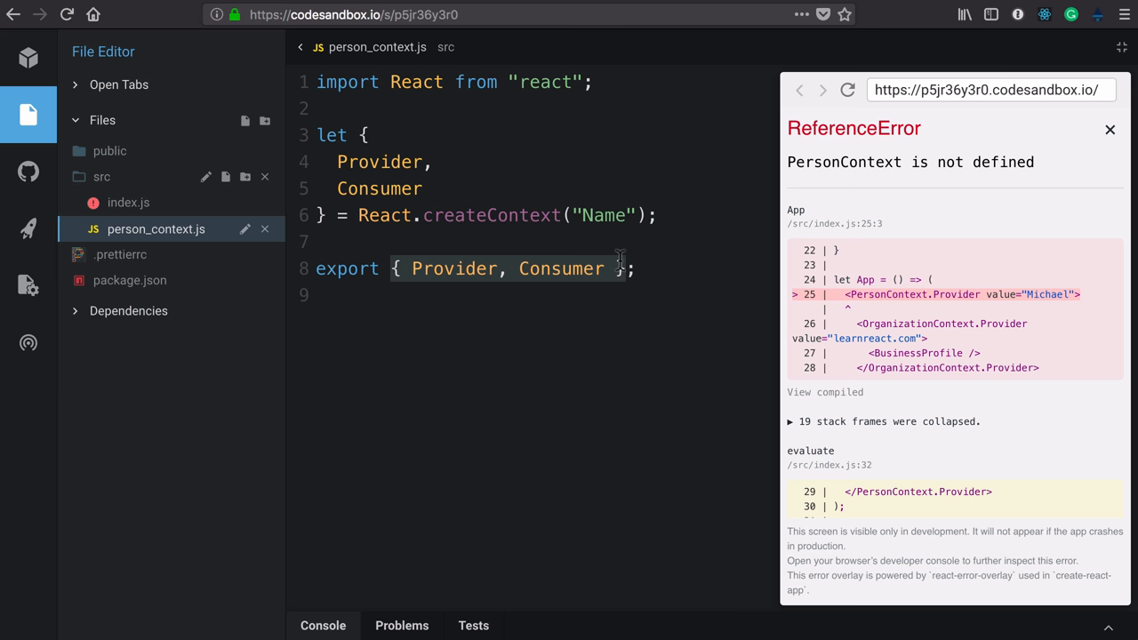
mouse_move(204, 210)
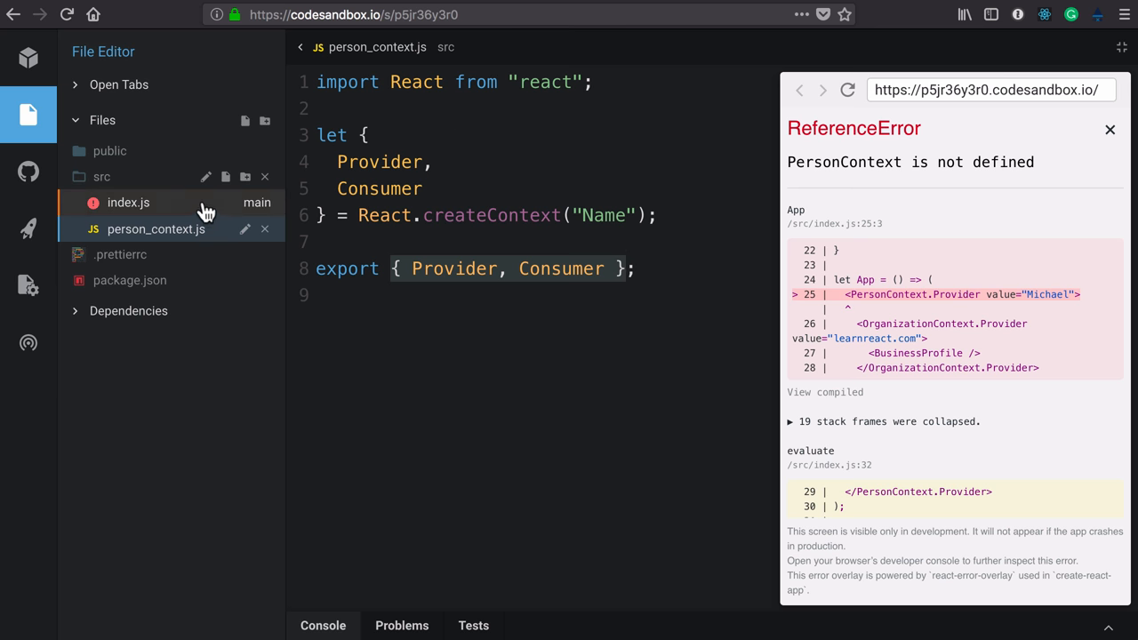
- Import Provider and Consumer from ./person_context in index.js, replacing PersonContext tags
left_click(128, 202)
type("import { ")
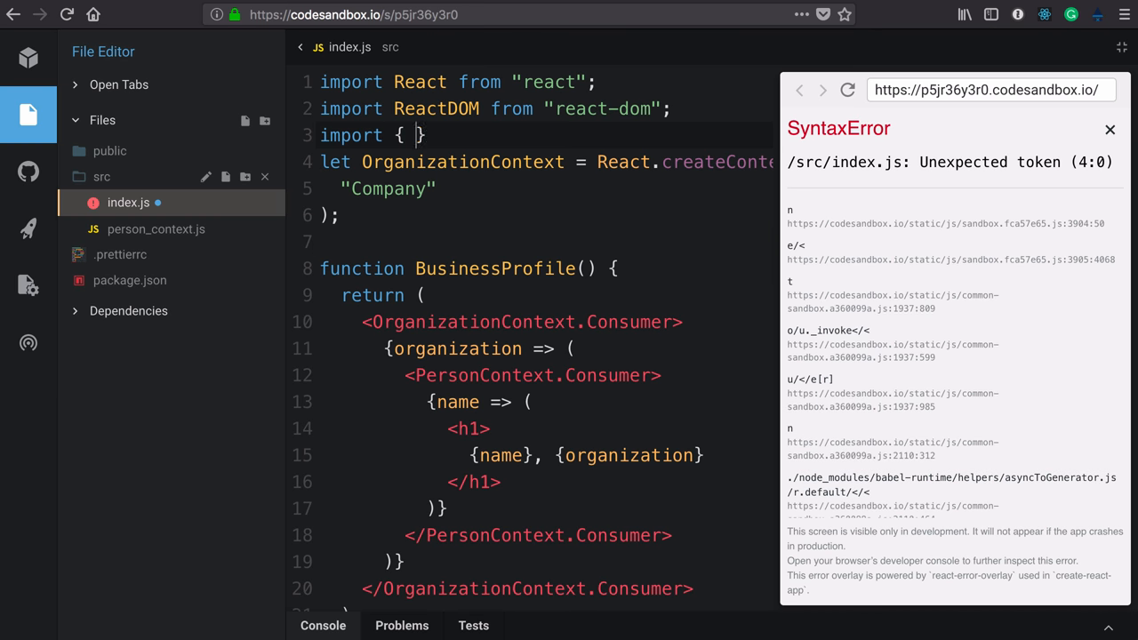
type("Provider, Consumer")
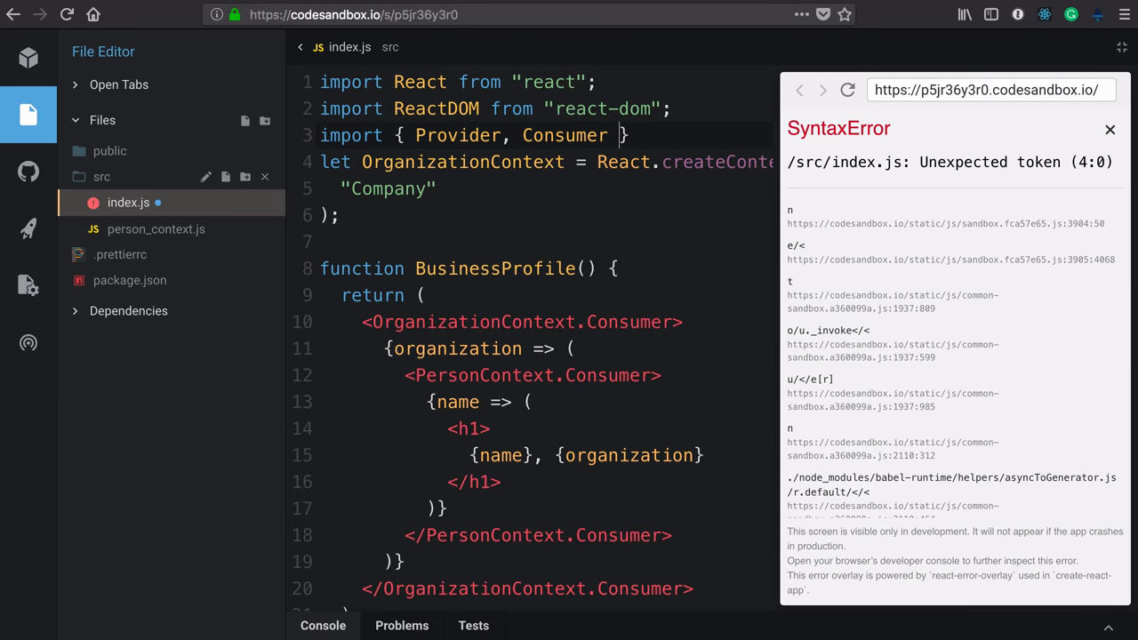
type("from \".\"")
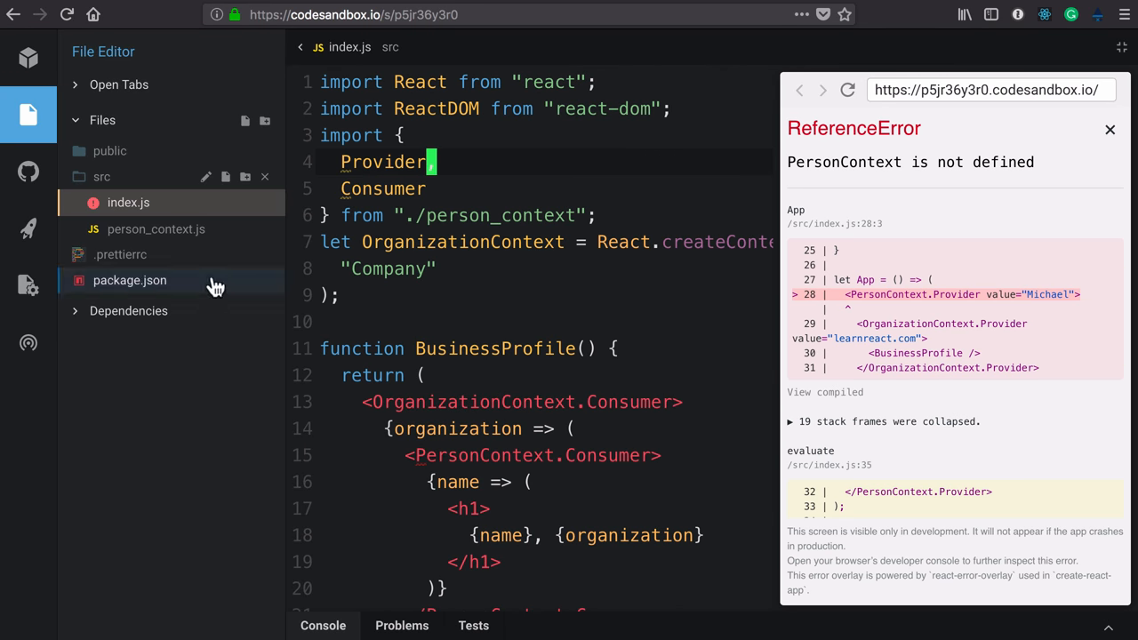
scroll("down", 3)
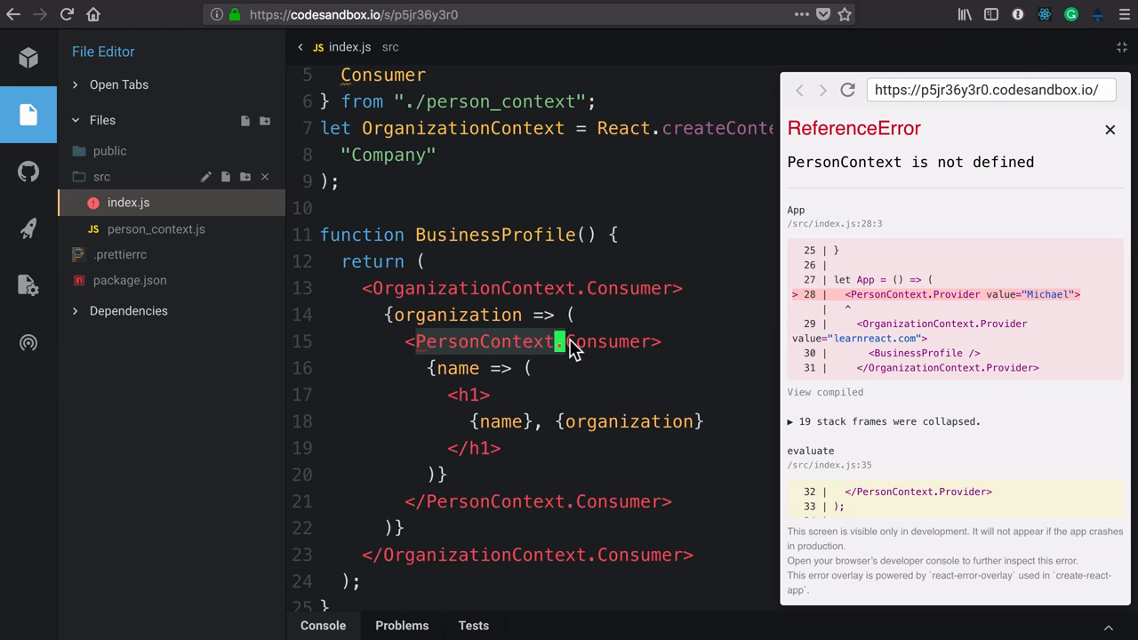
mouse_move(560, 341)
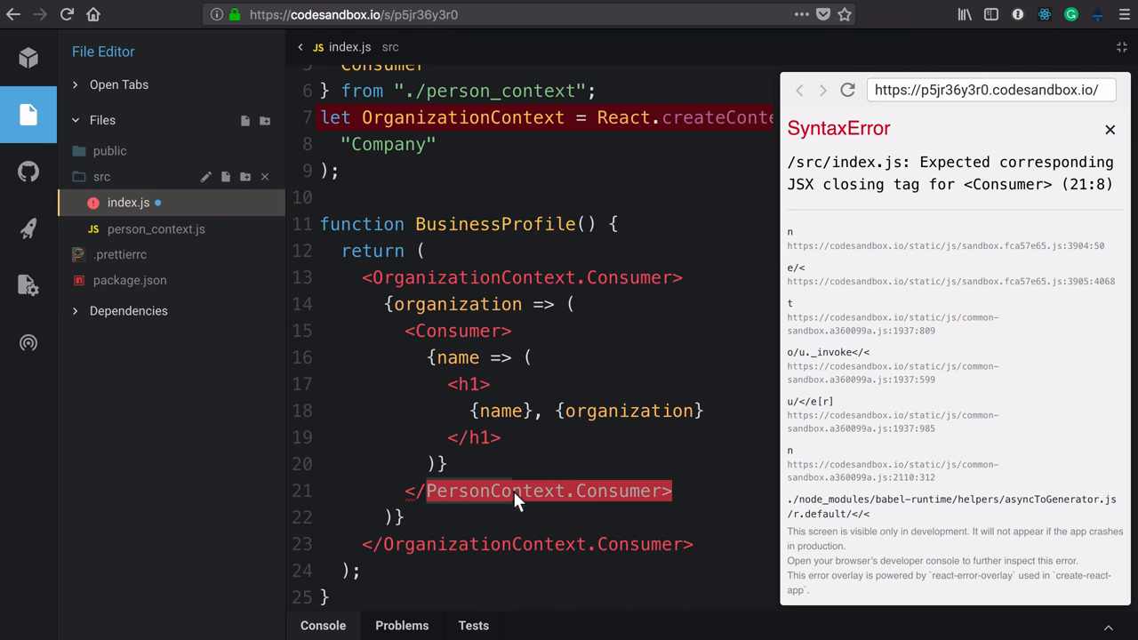
mouse_move(576, 505)
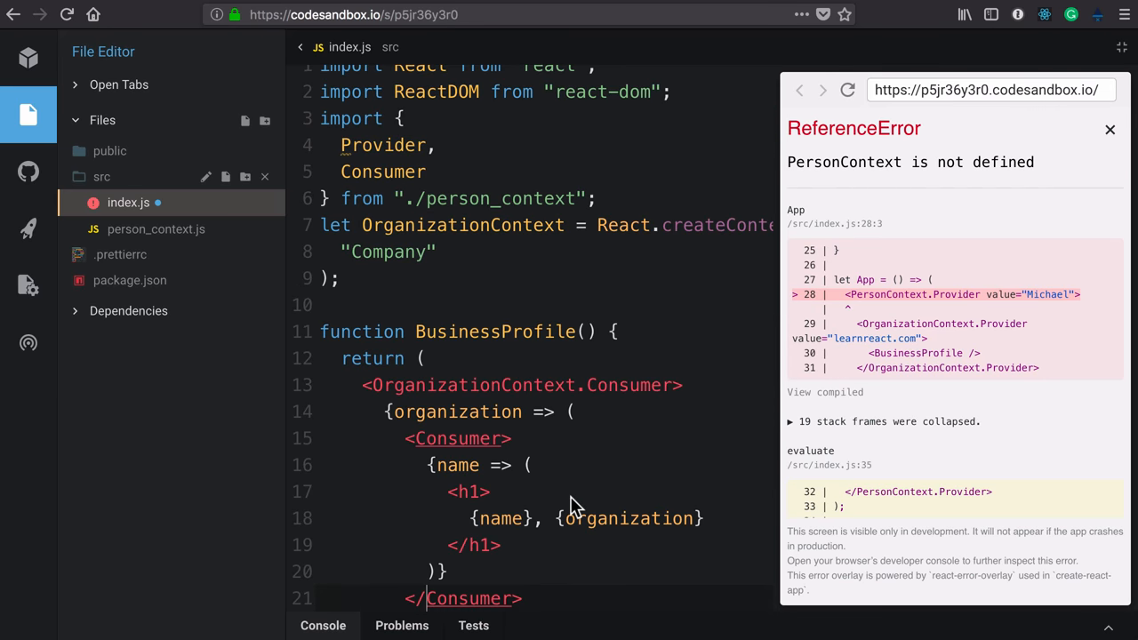
scroll("down", 3)
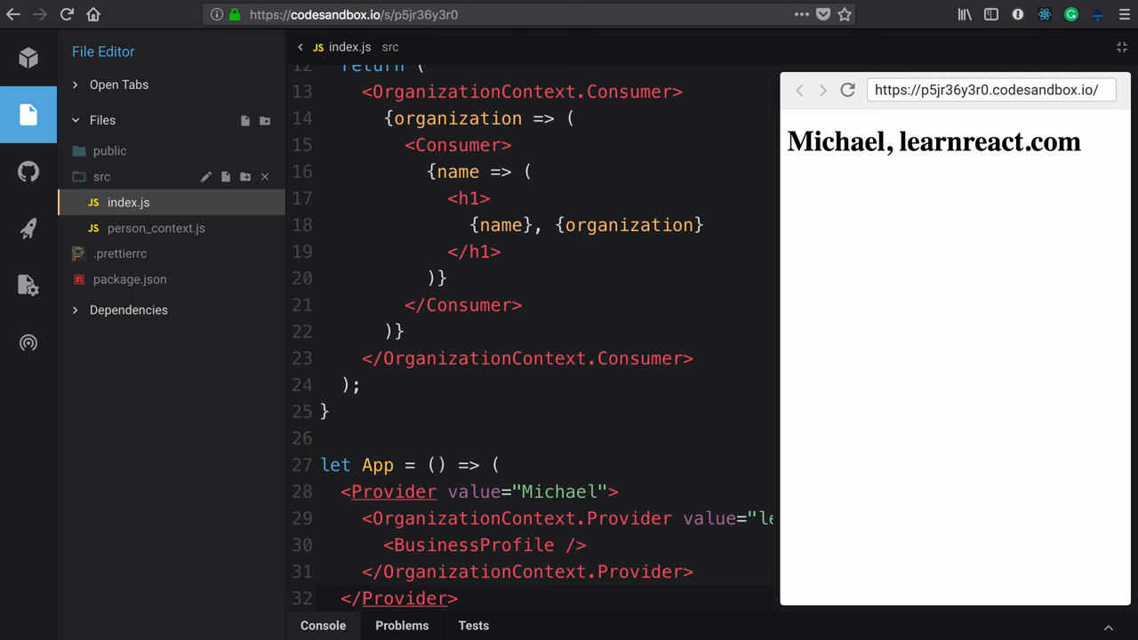
mouse_move(391, 491)
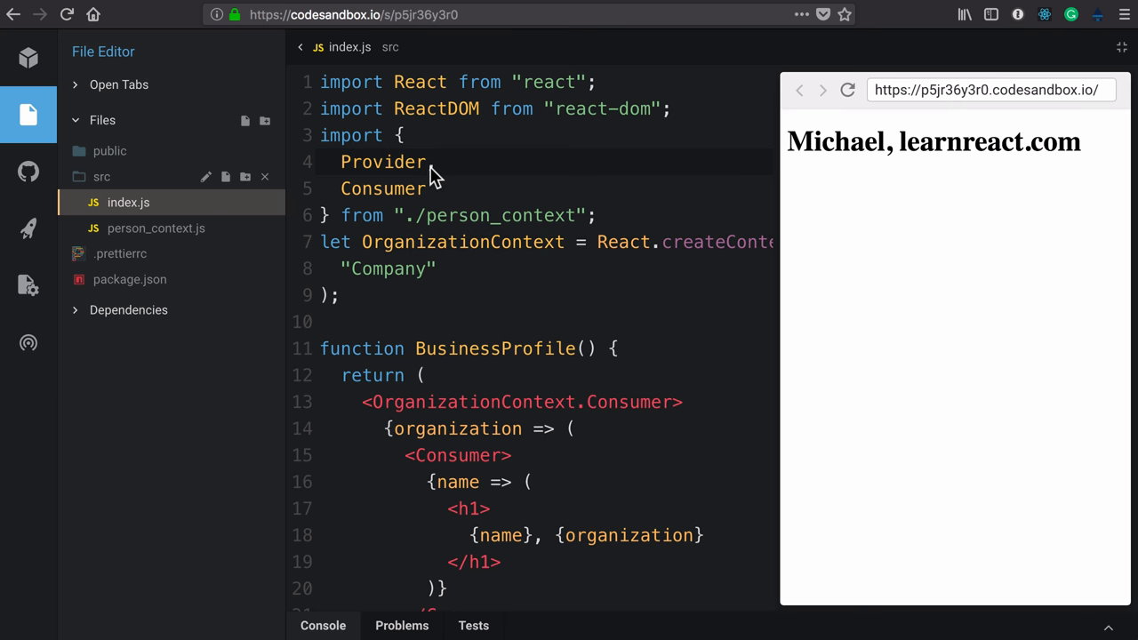
- Rename the index.js imports to PersonProvider and PersonConsumer and update the JSX tags
type(",")
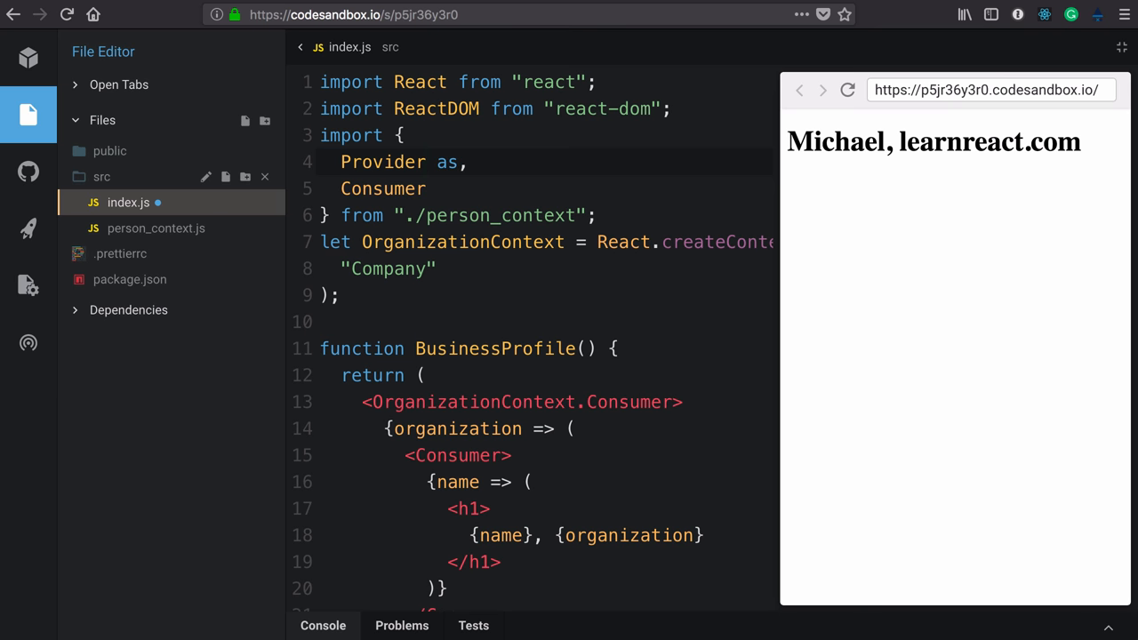
type("P")
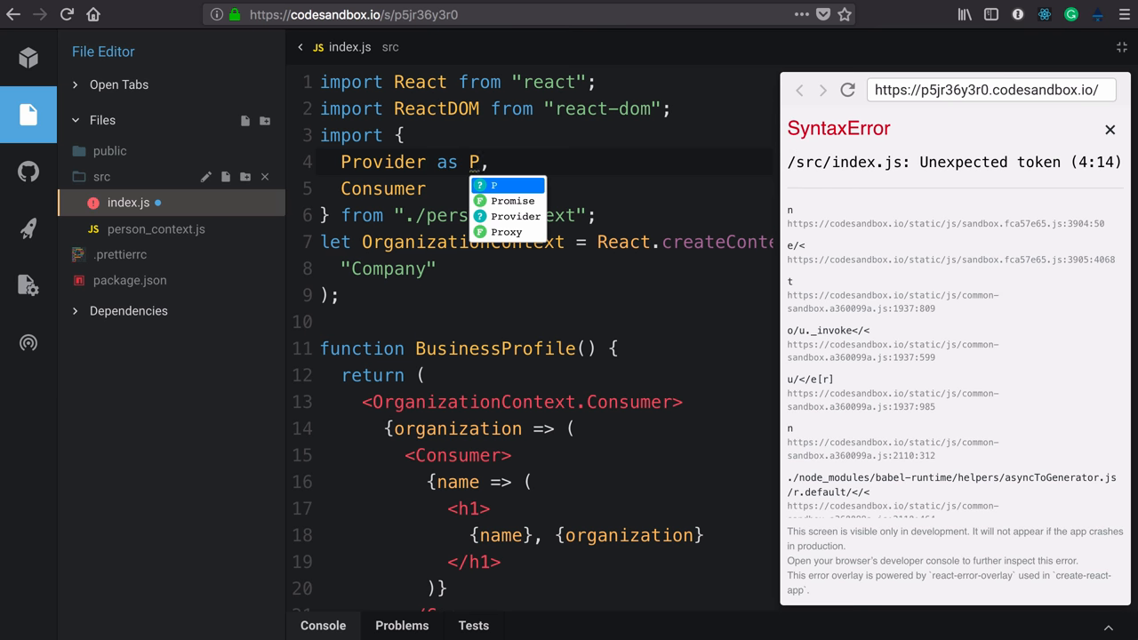
type("ersonProvider")
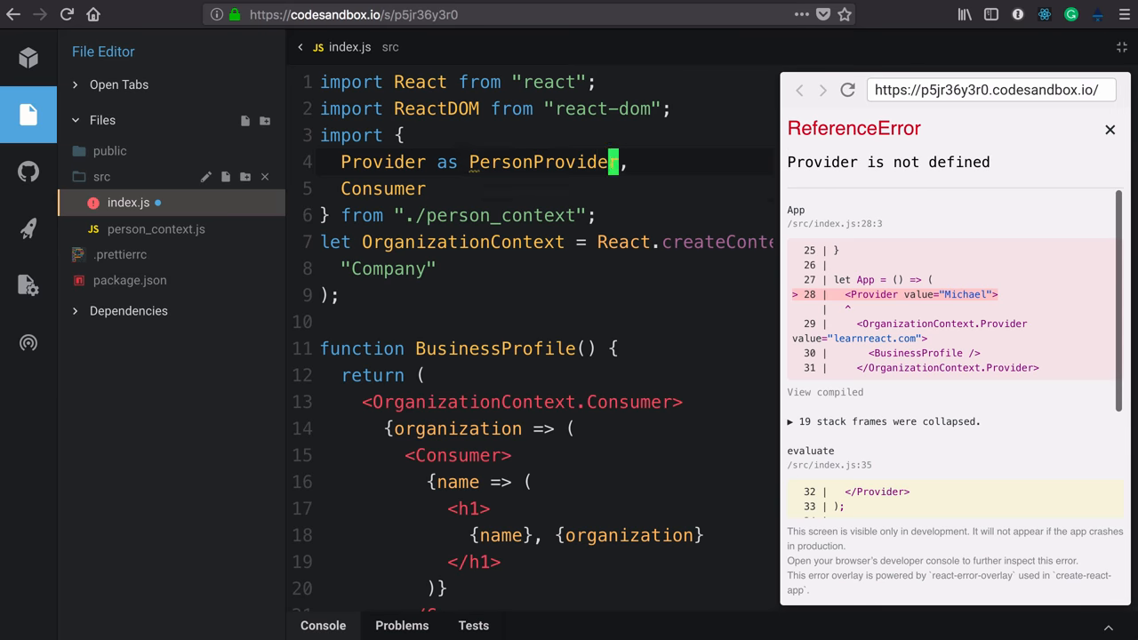
type("as PersonConsumer")
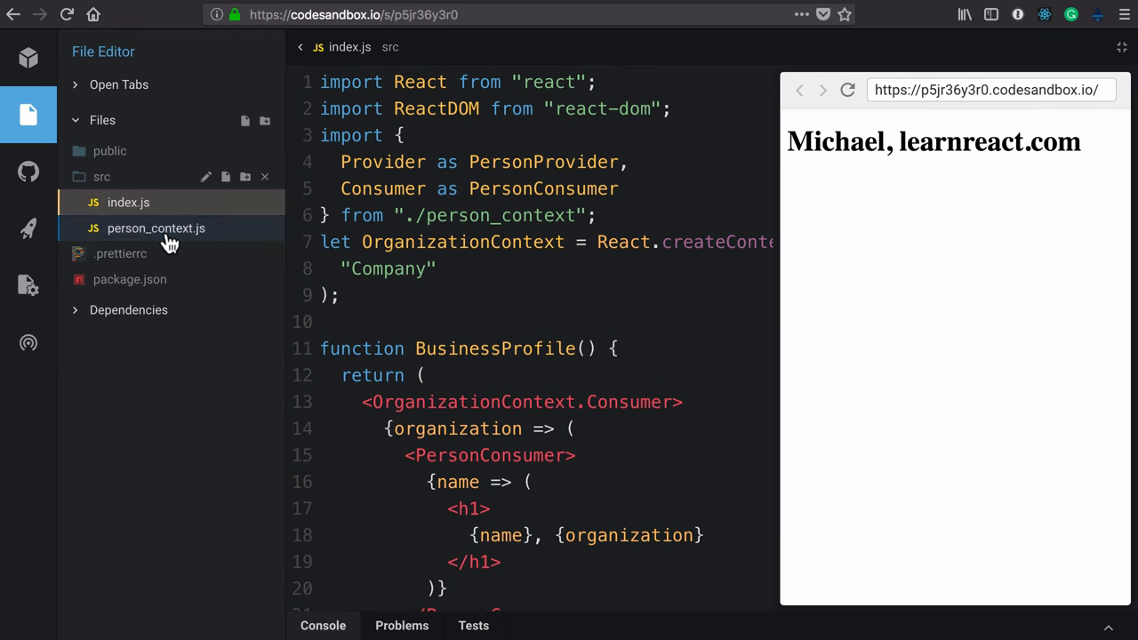
left_click(156, 228)
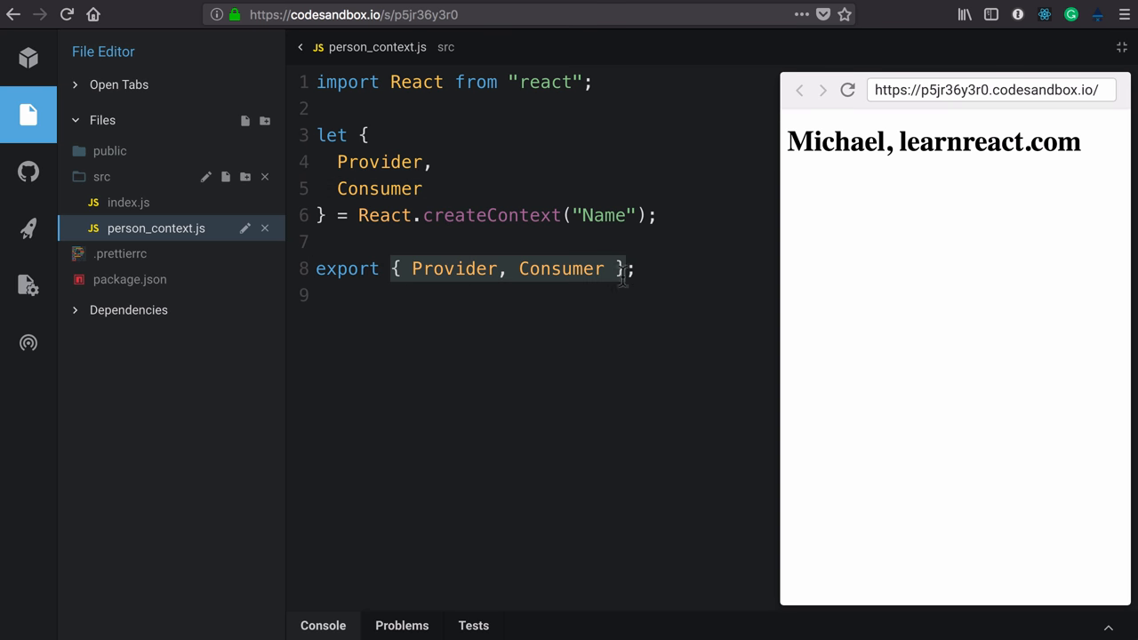
left_click(128, 202)
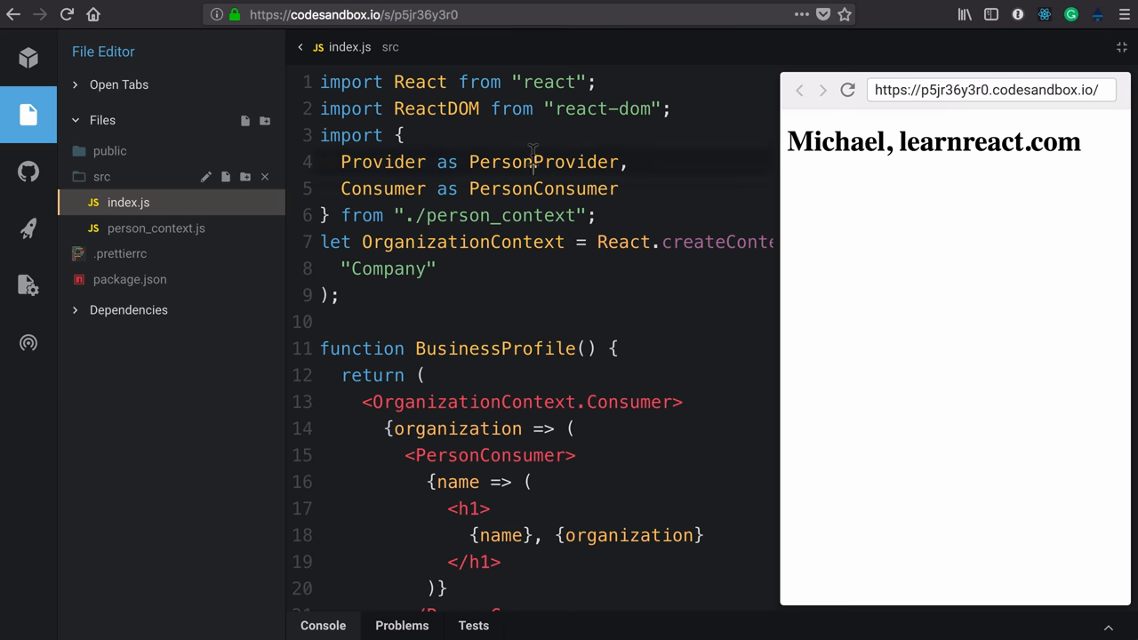
double_click(542, 162)
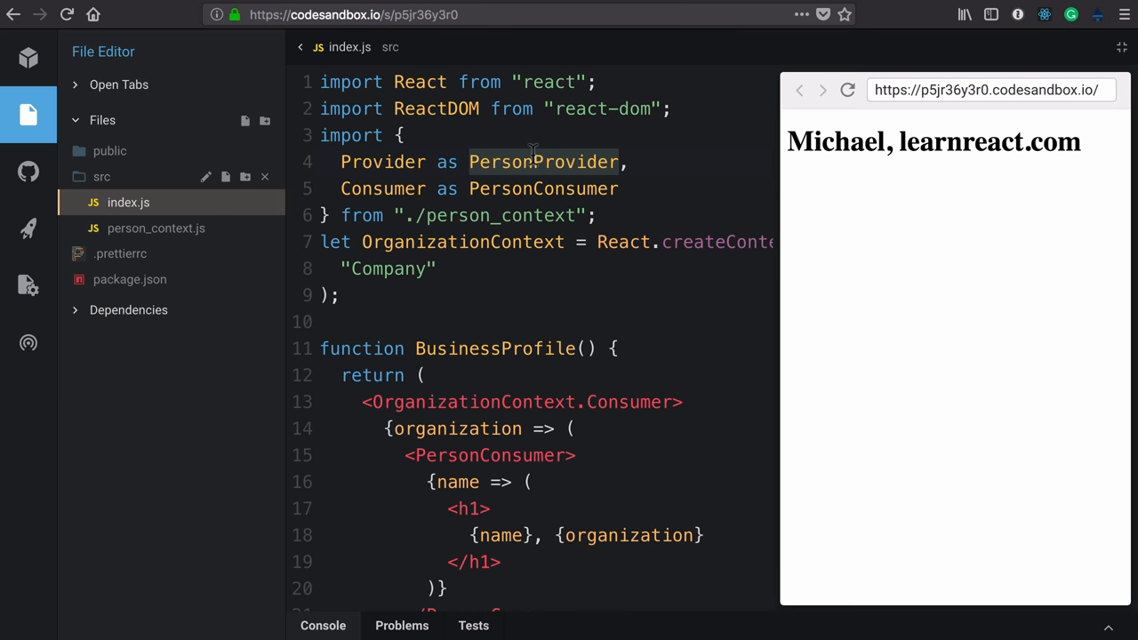
mouse_move(462, 402)
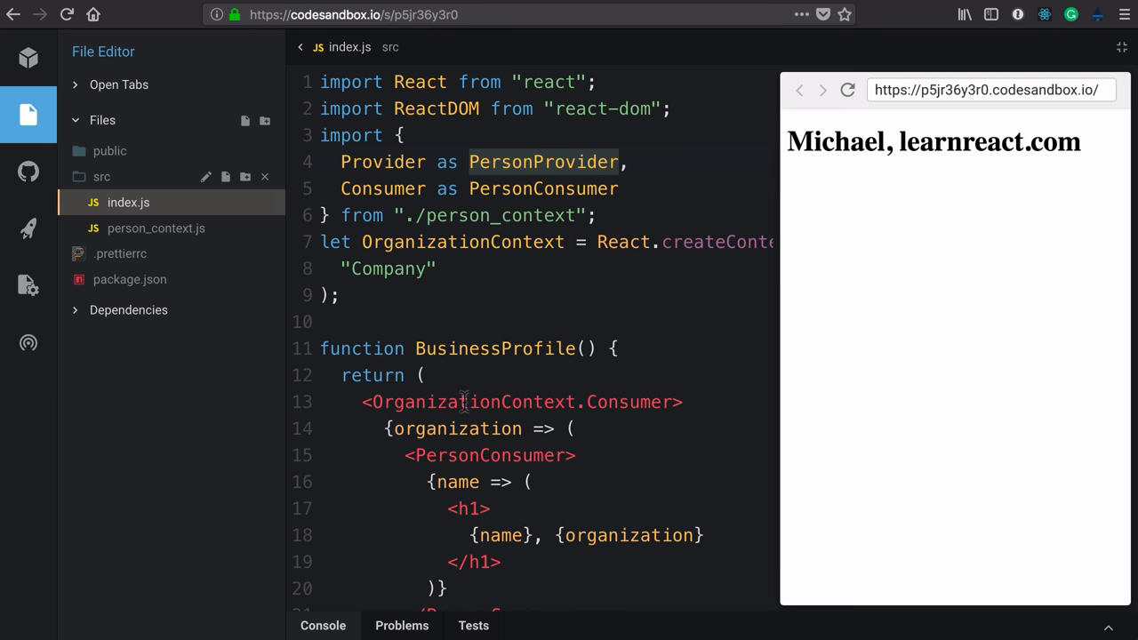
double_click(463, 402)
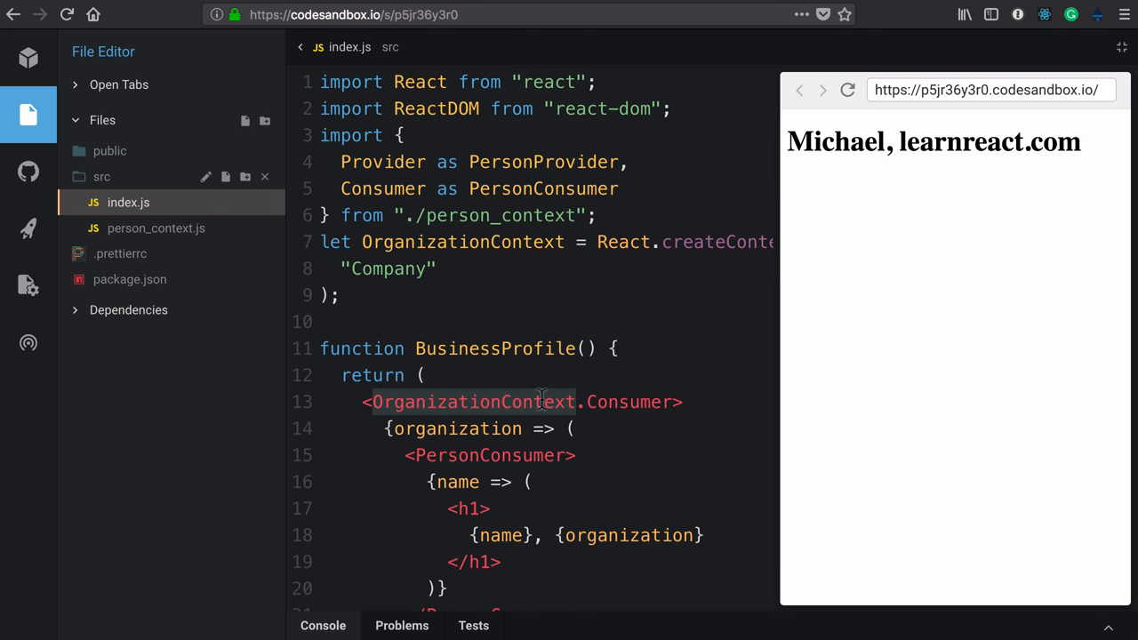
mouse_move(385, 307)
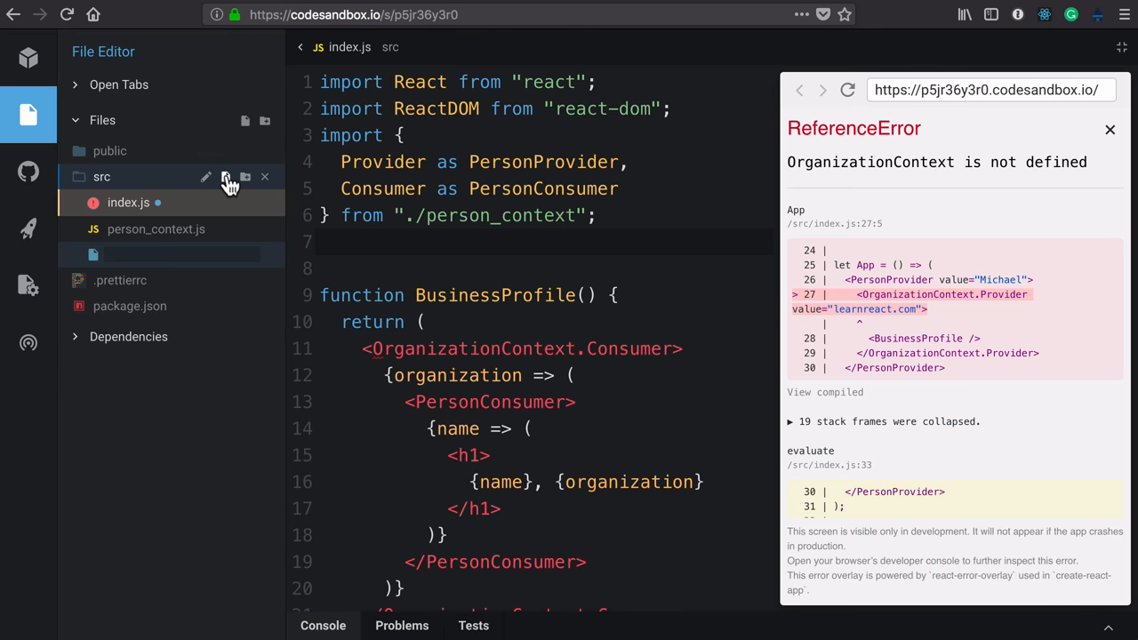
- Create organization_context.js holding the pasted Company context with a React import
type("organization_context.js")
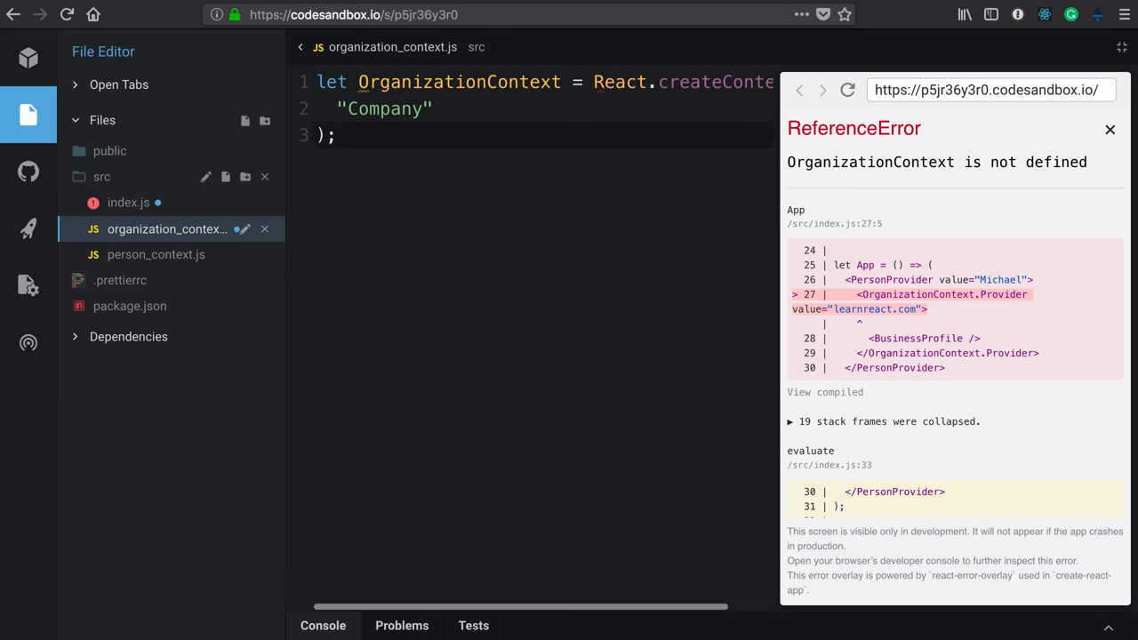
key("Enter")
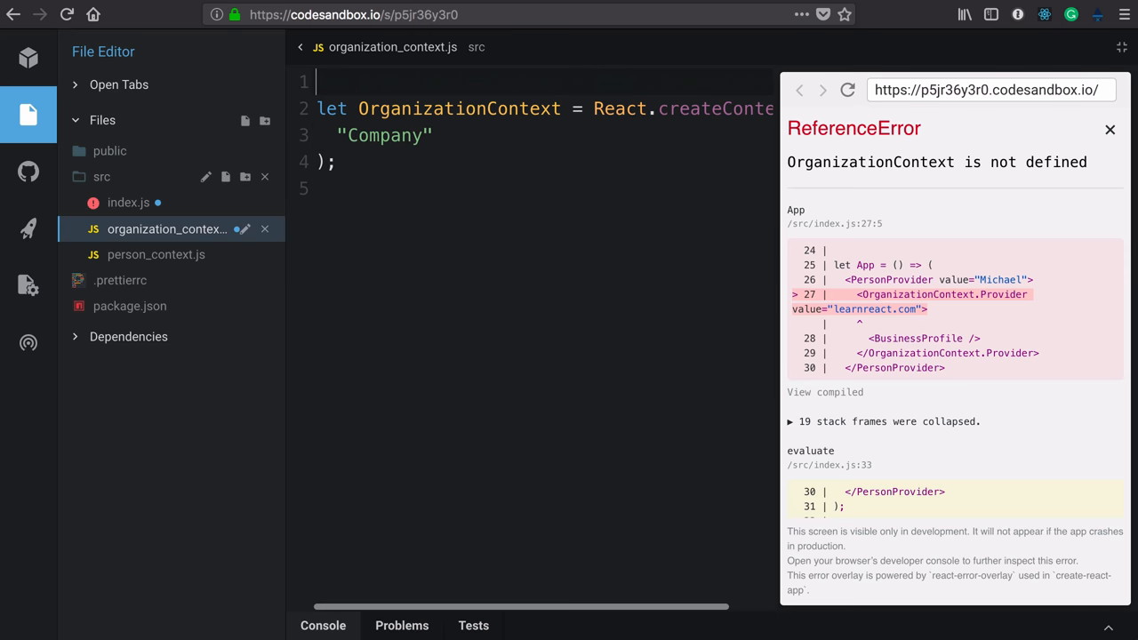
type("import React fr")
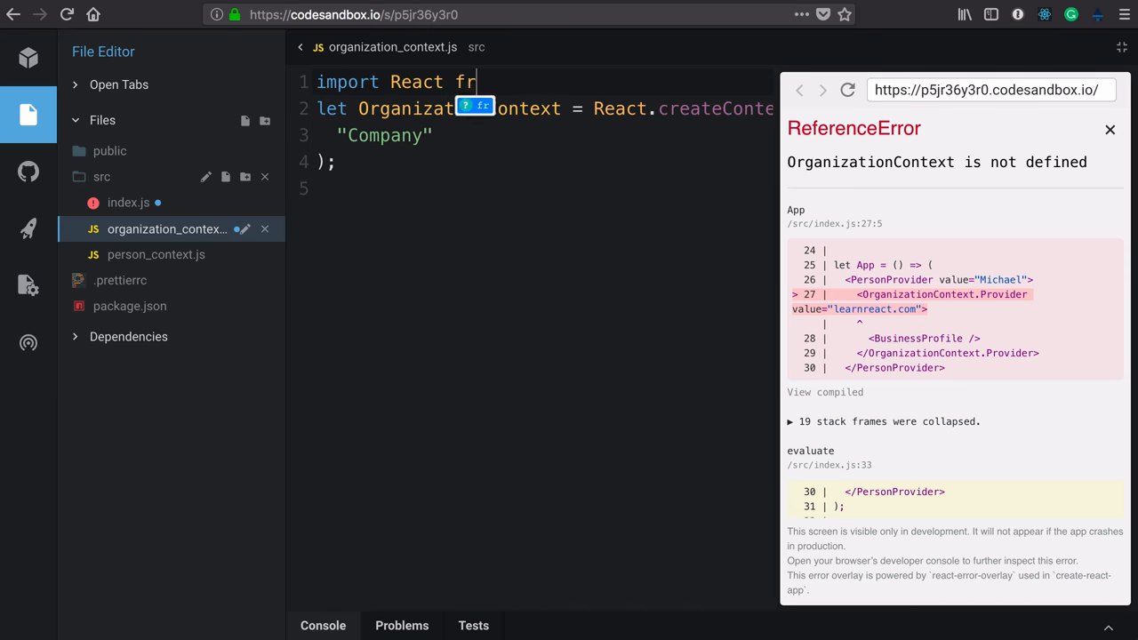
type("om \"react\";")
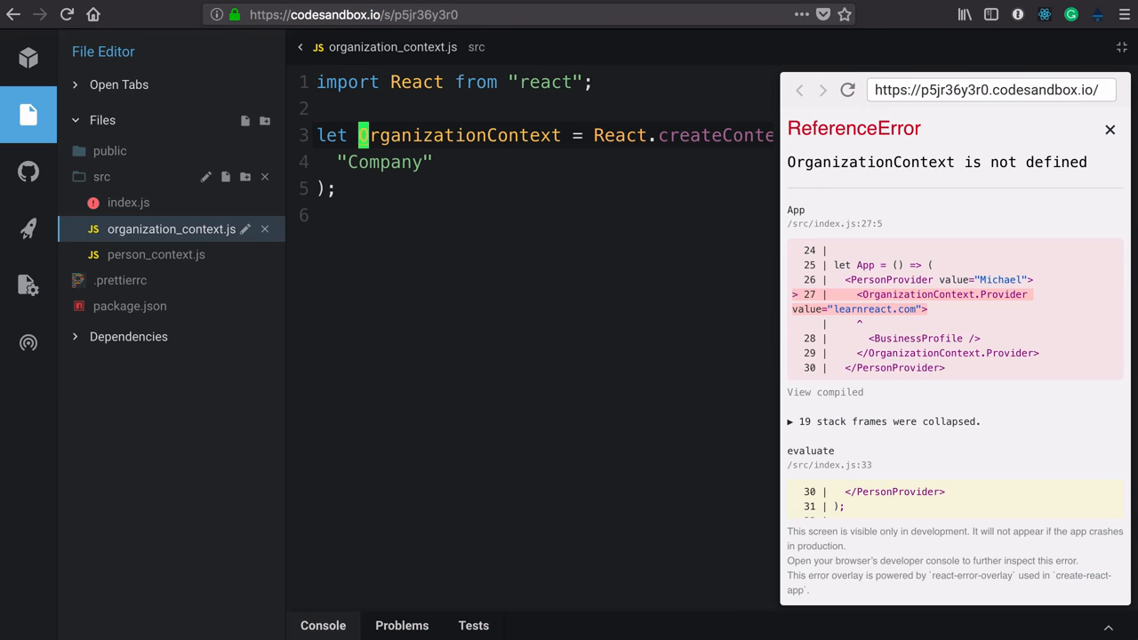
- Destructure Provider and Consumer from the Company context and export both
type("{ }")
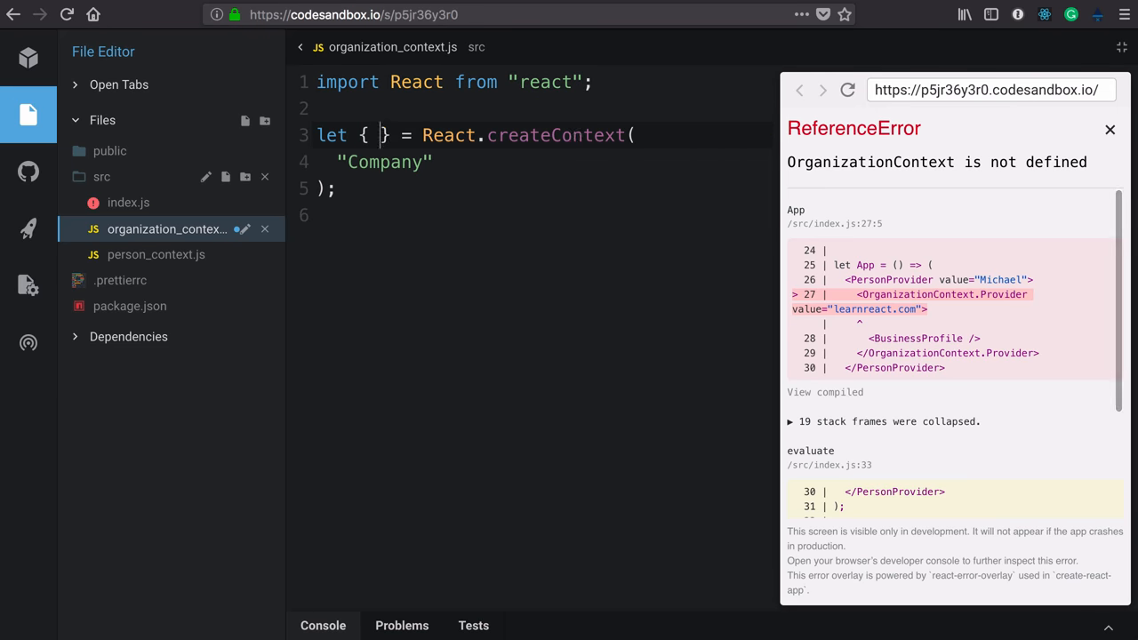
type("Provider, C")
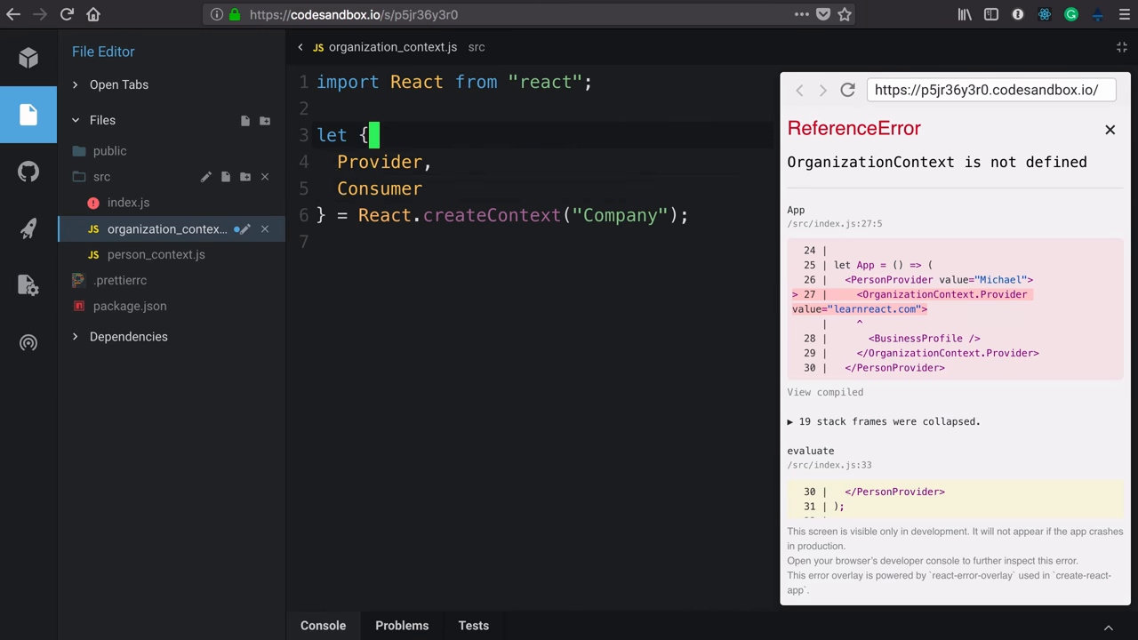
type("expo")
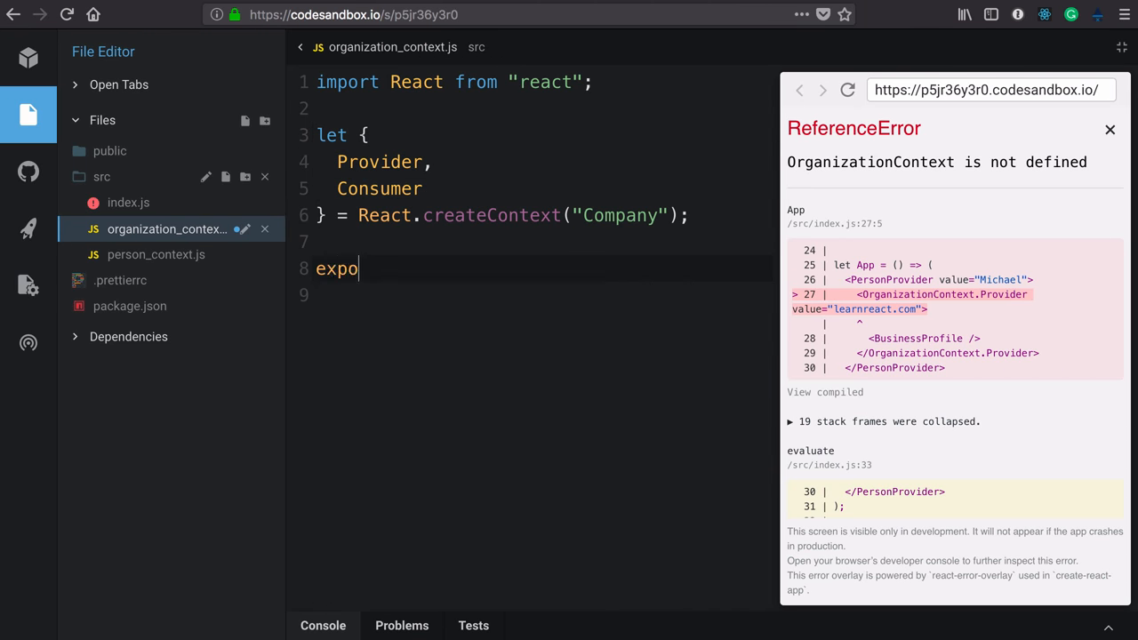
type("rt { Prov")
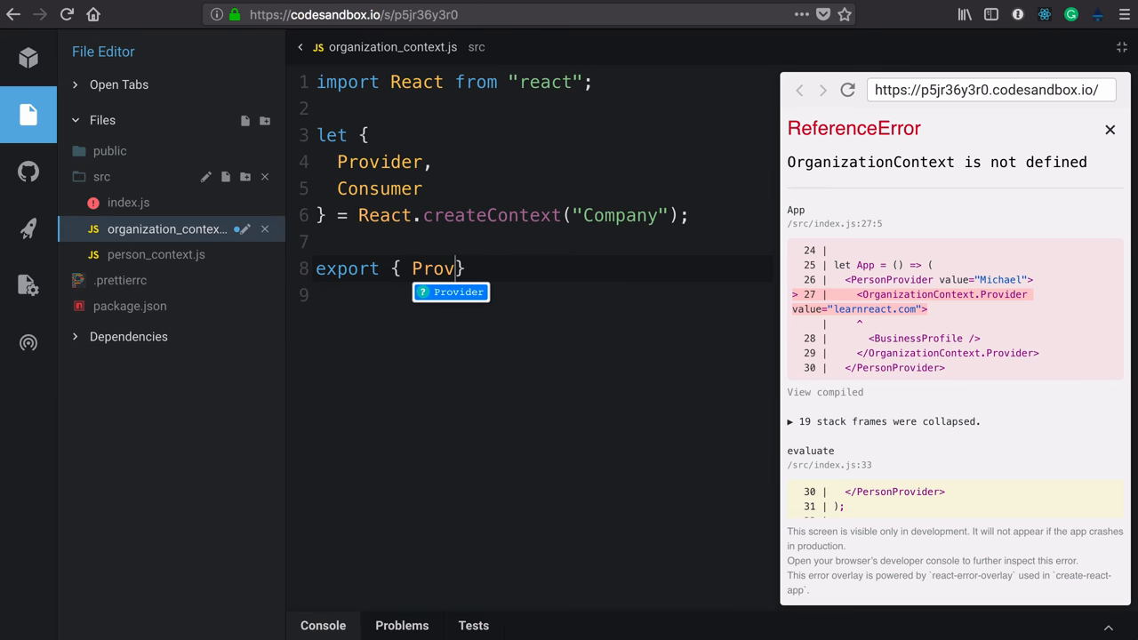
type("ider, Consumer")
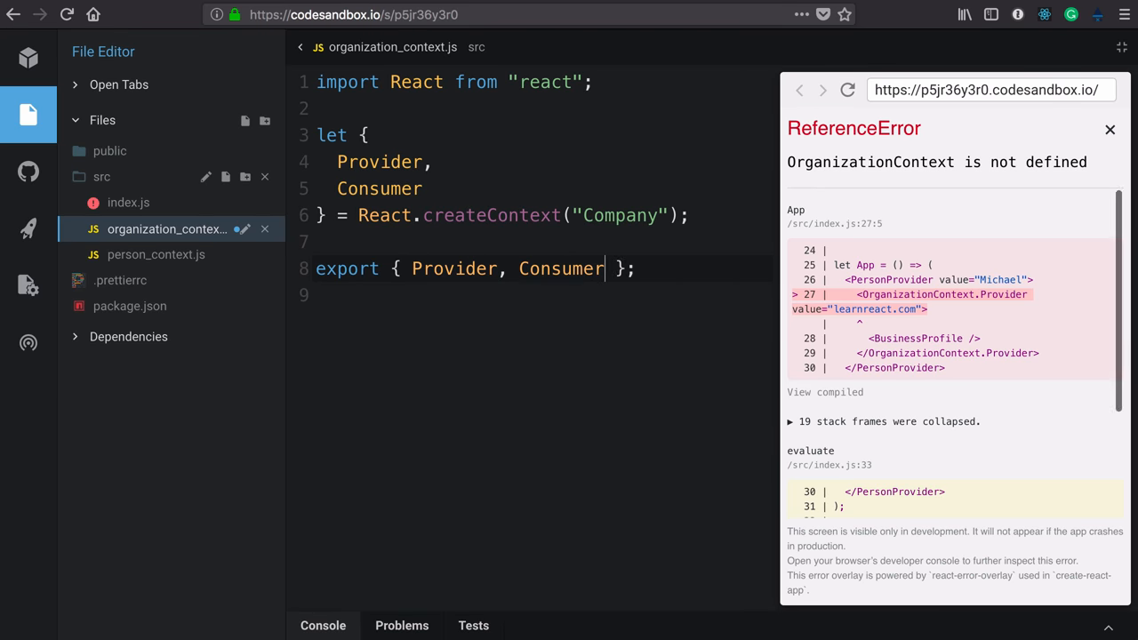
- Import OrganizationProvider and OrganizationConsumer from ./organization_context in index.js and rename the tags
left_click(128, 202)
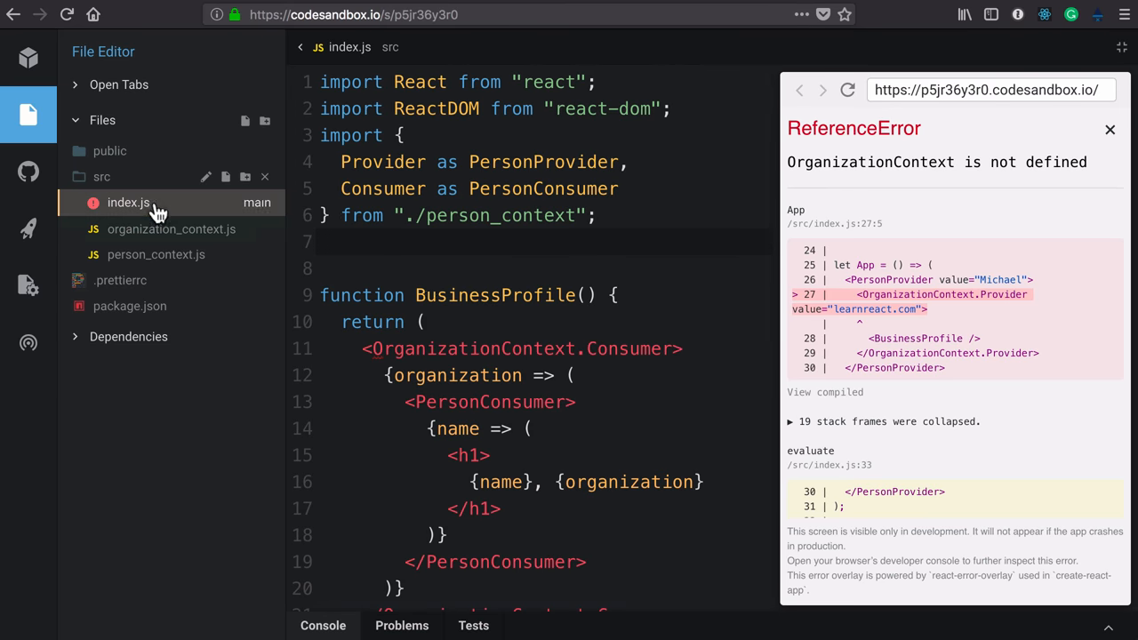
type("import {")
type("Provider as Org")
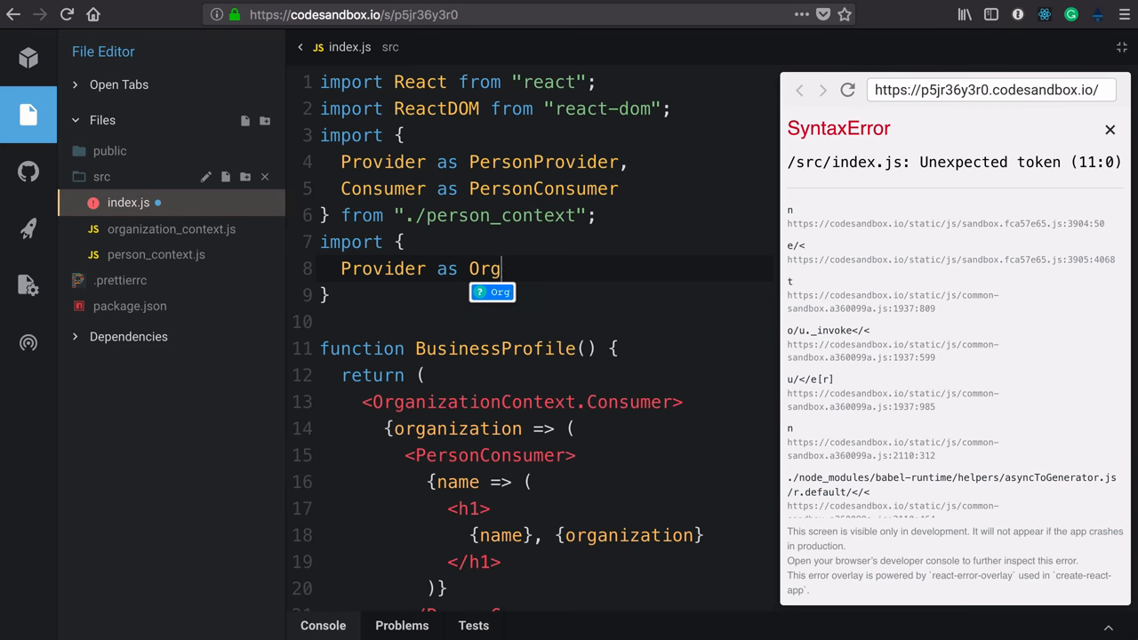
type("anizationProvider,")
type("Consumer as")
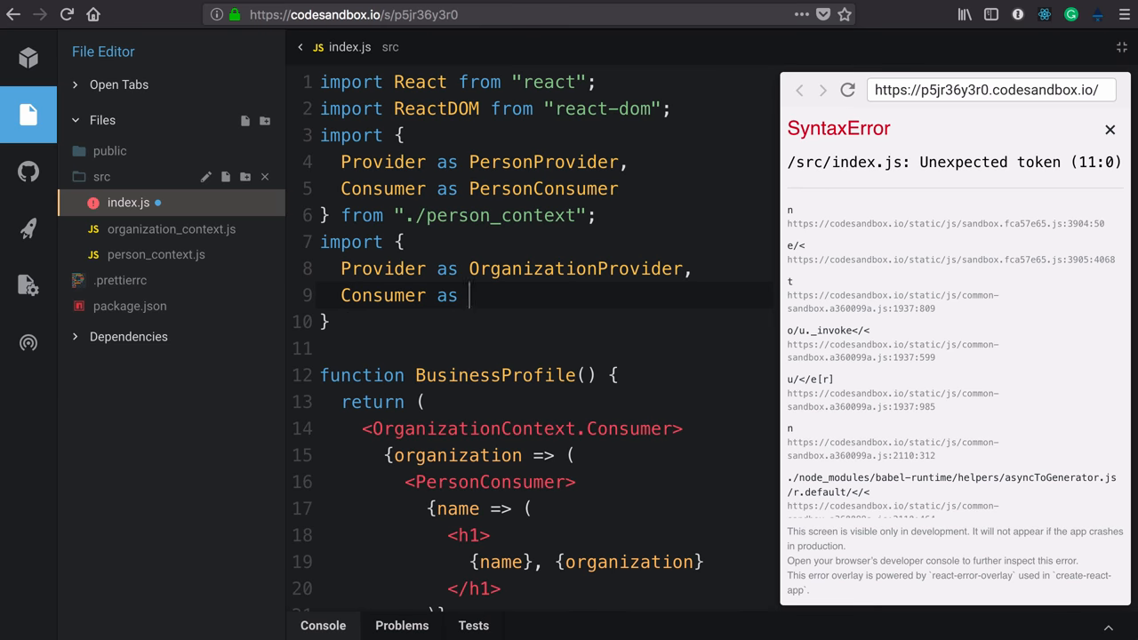
type("OrganizationConsumer")
left_click(547, 322)
type(" from \"./")
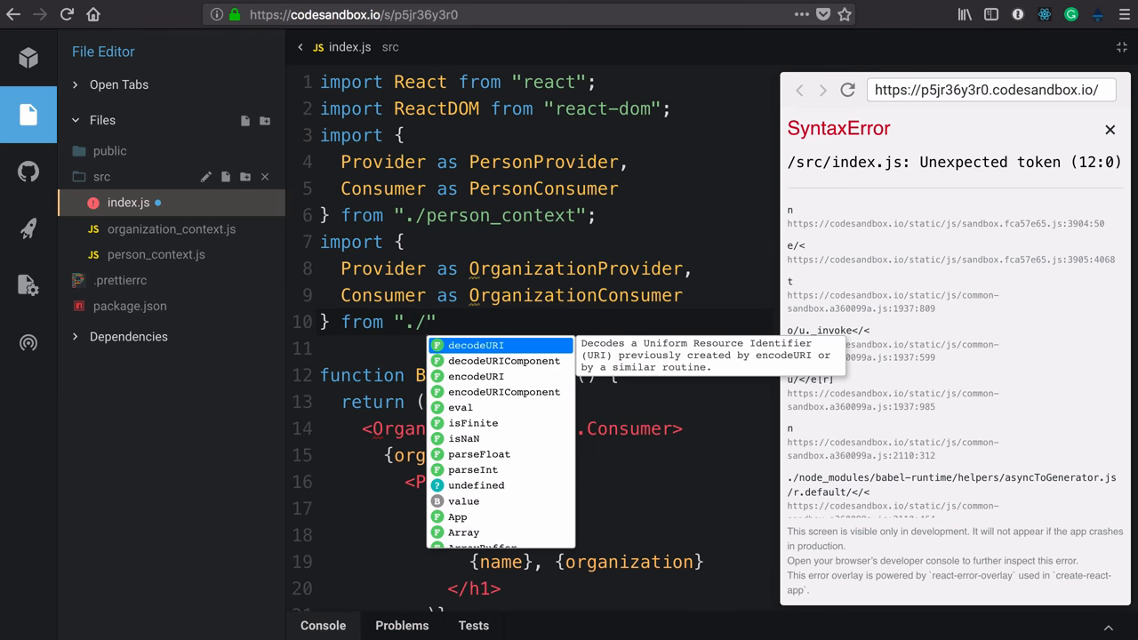
type("organization_context")
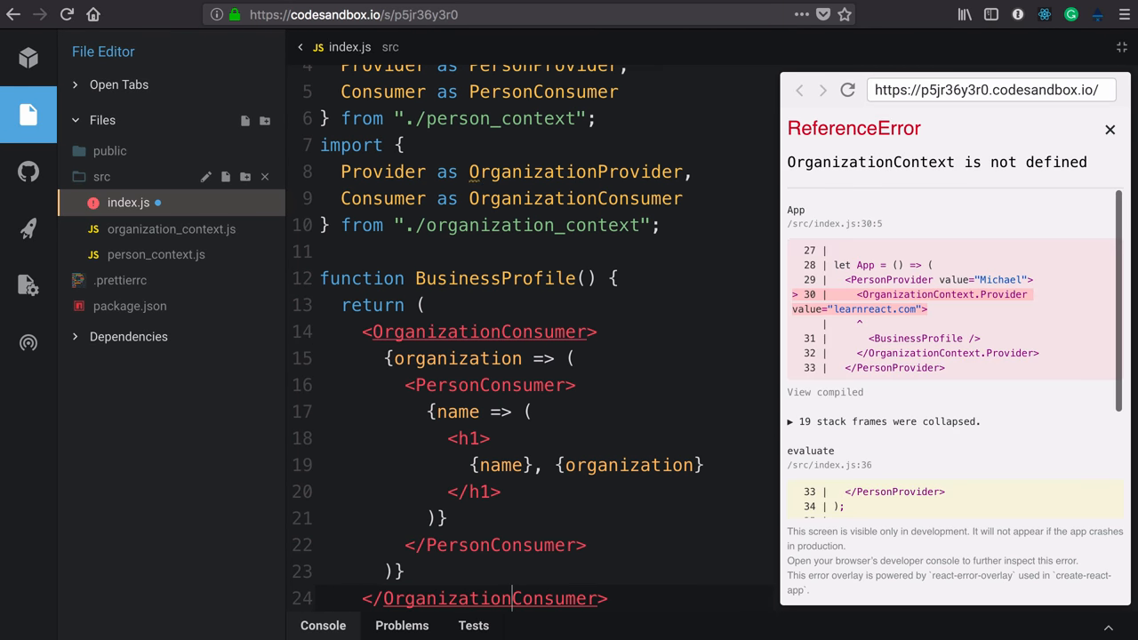
scroll("down", 3)
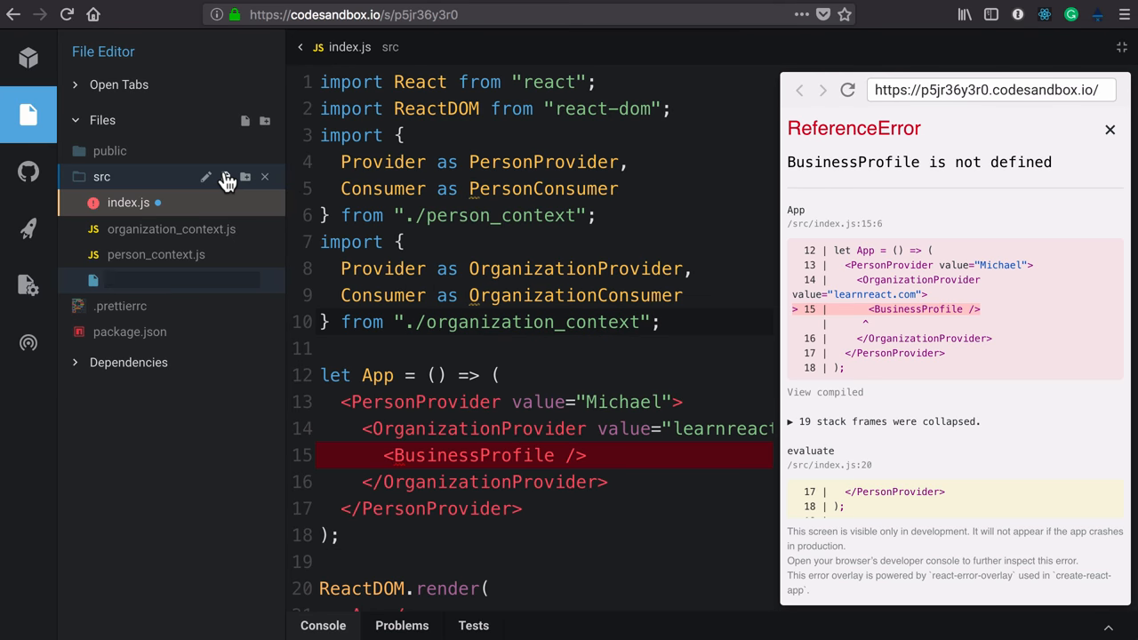
- Give business_profile.js a React import, then draft and remove an OrganizationConsumer import
type("business_profile.js")
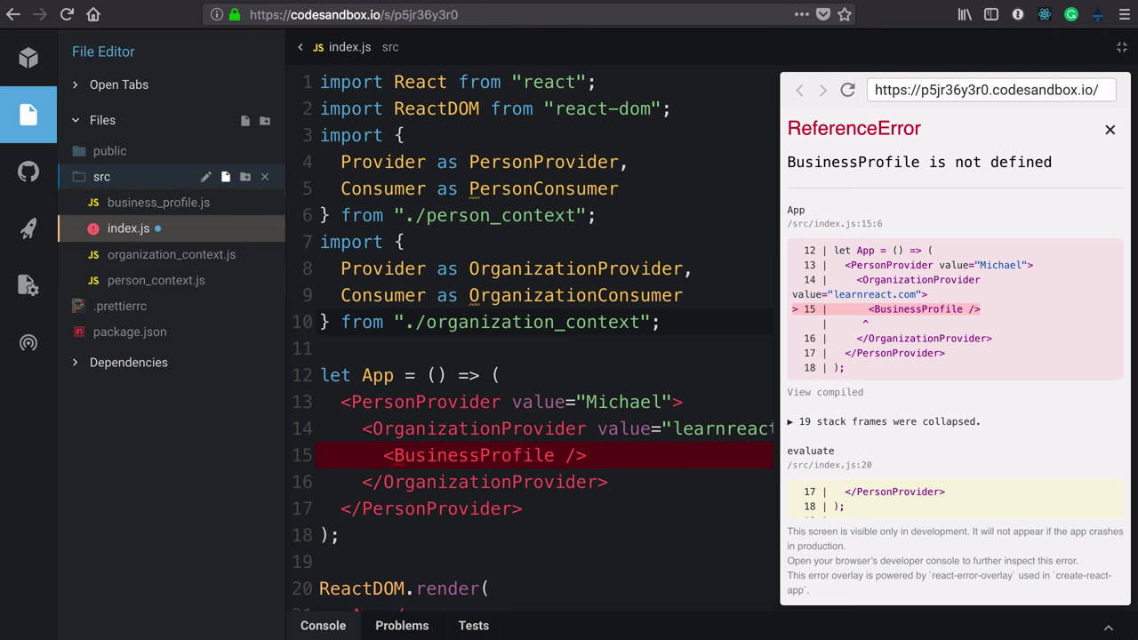
left_click(158, 202)
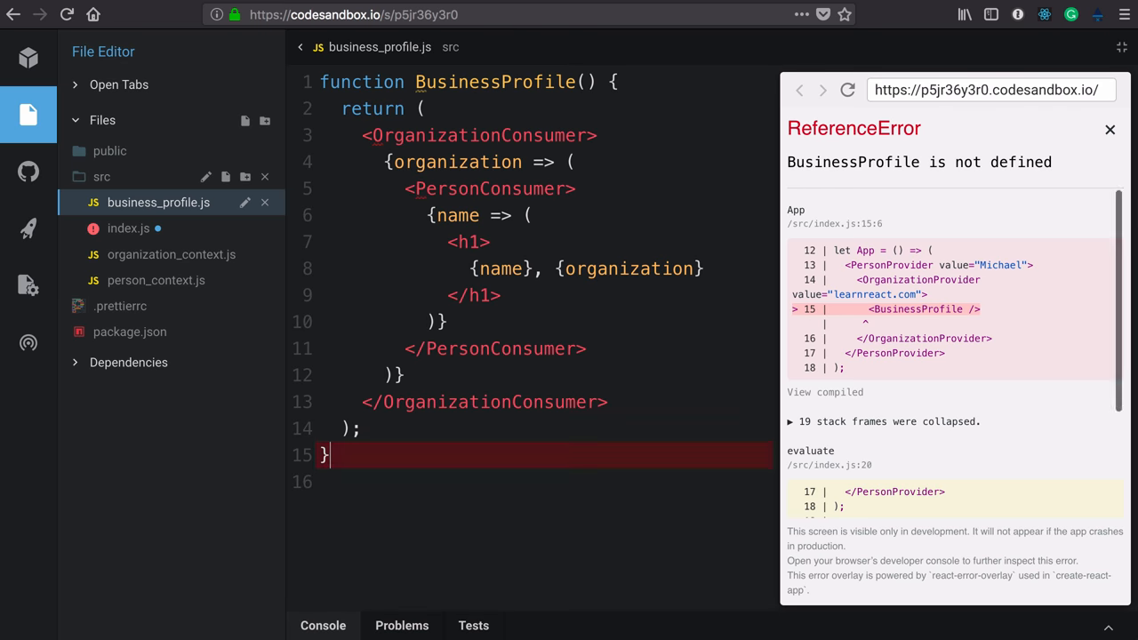
type("import")
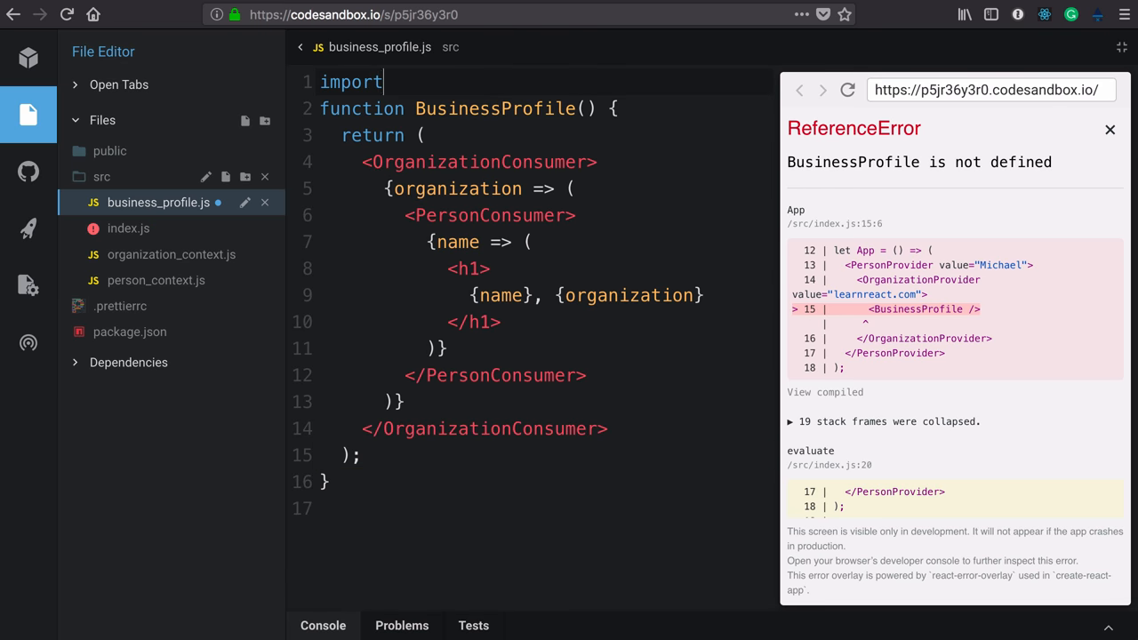
type("React from \"react\";")
left_click(468, 108)
type("export ")
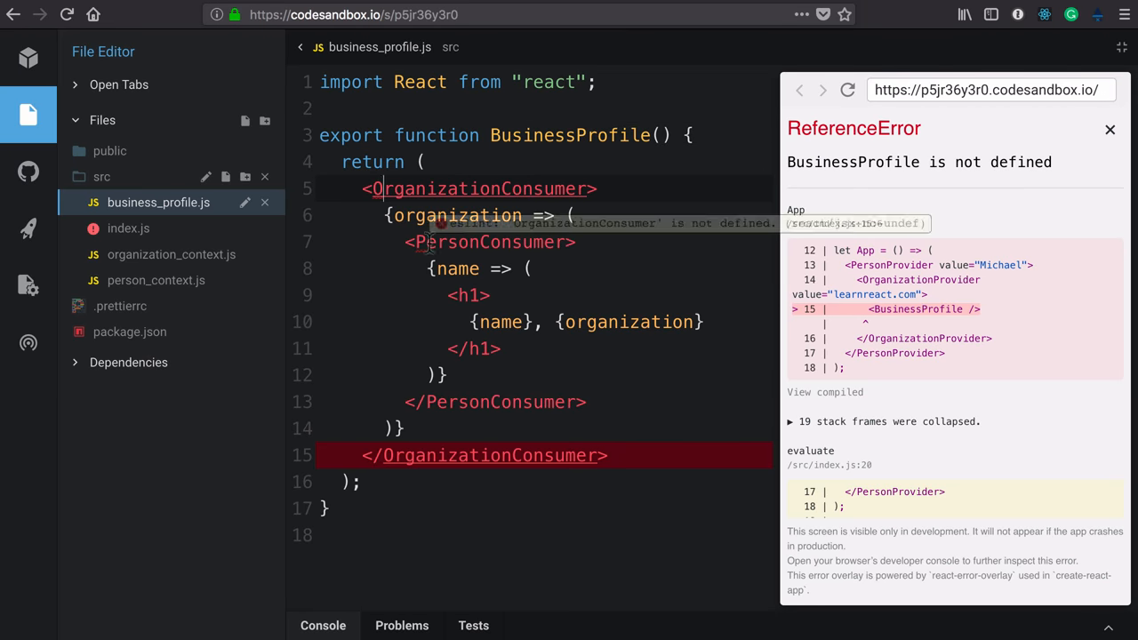
mouse_move(423, 249)
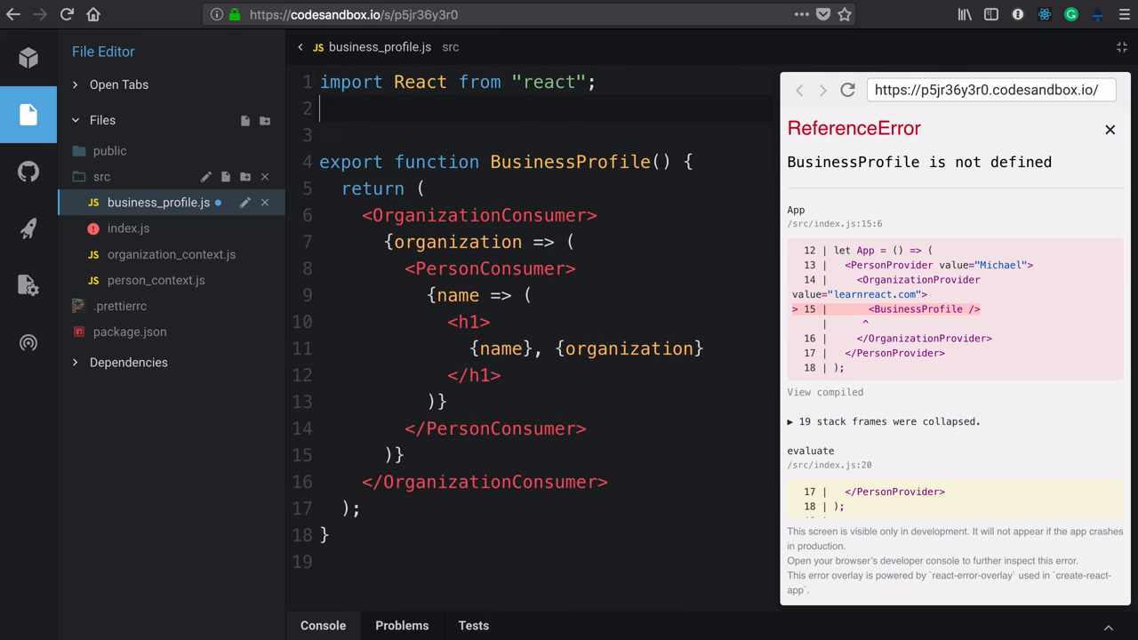
type("import { }")
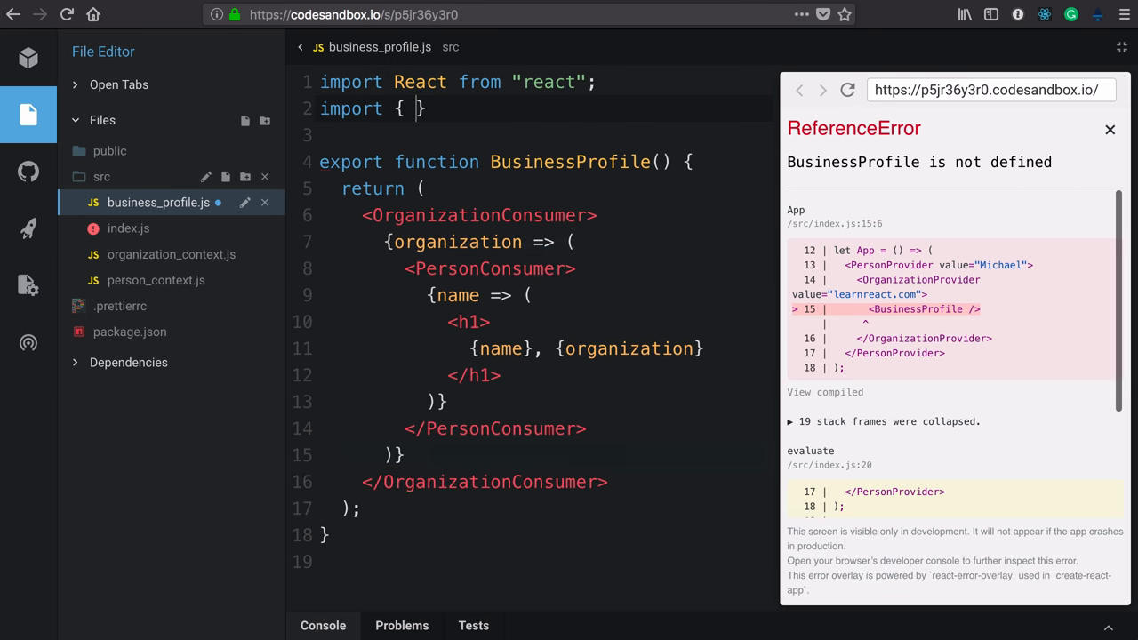
type("Consumer as Orga")
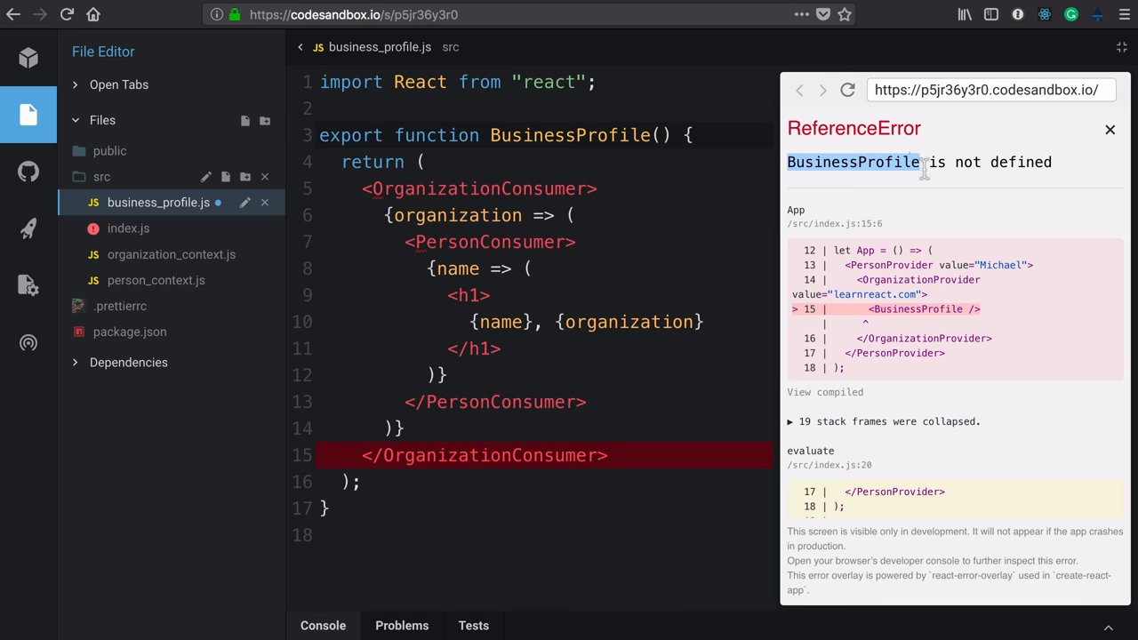
mouse_move(914, 161)
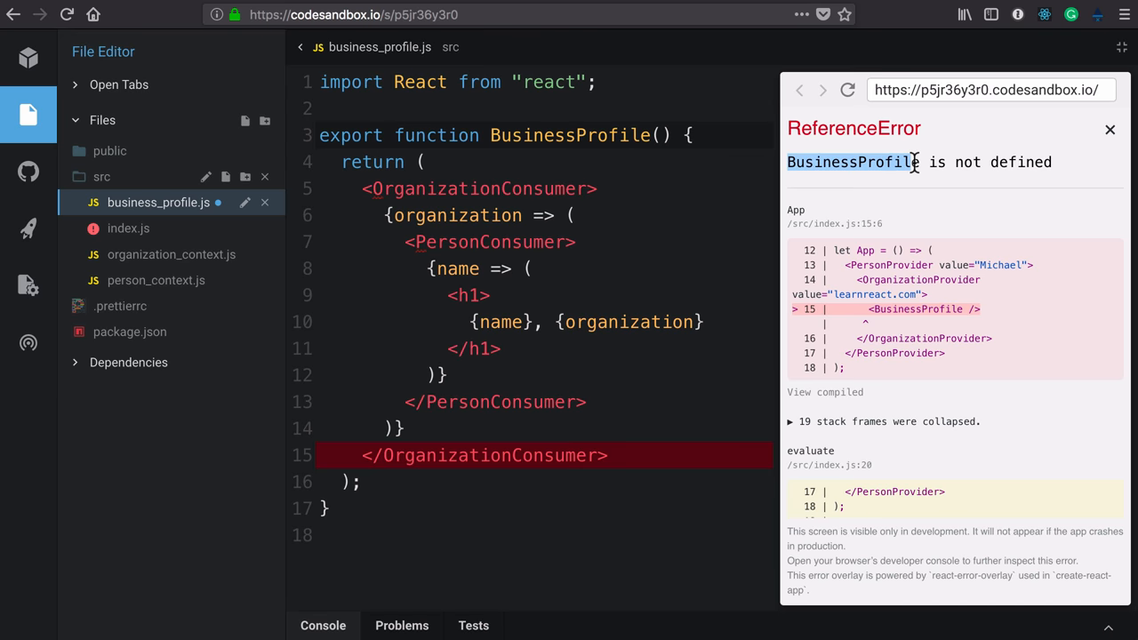
- Add import { BusinessProfile } from "./business_profile" to index.js via autocomplete
left_click(128, 229)
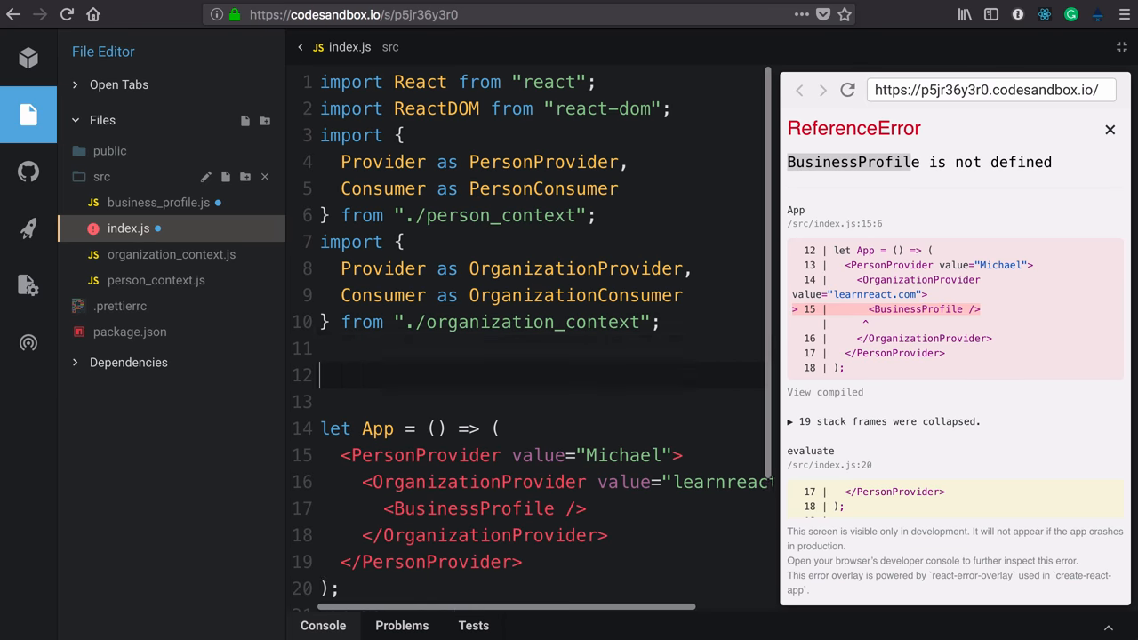
type("import { Busin")
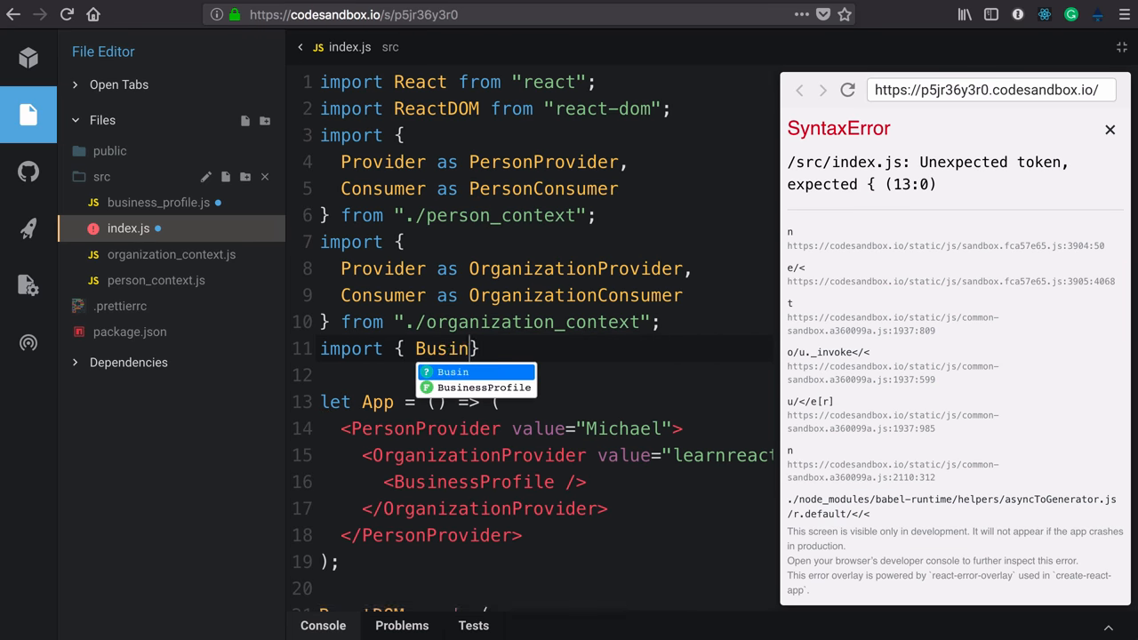
left_click(486, 388)
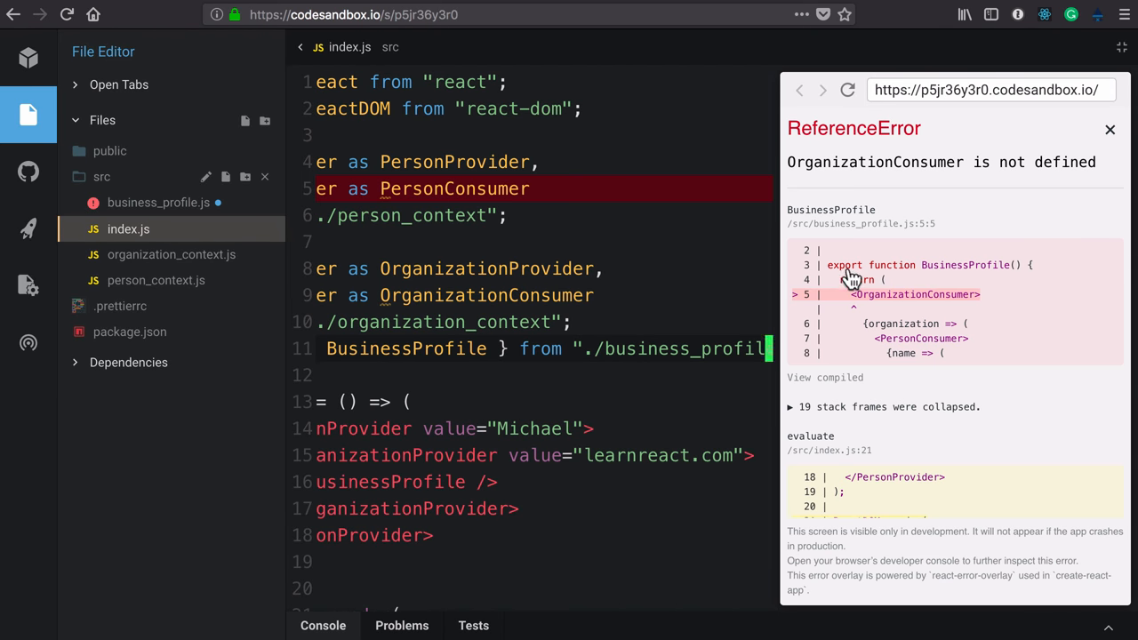
- Import OrganizationConsumer and PersonConsumer into business_profile.js from the two context files
left_click(158, 202)
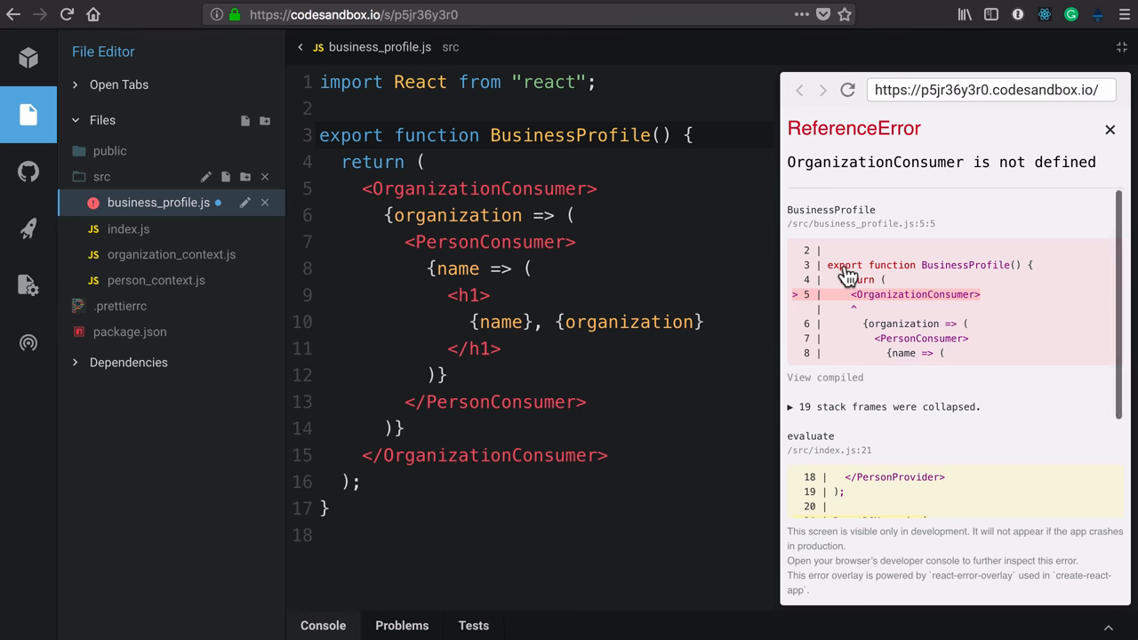
mouse_move(851, 169)
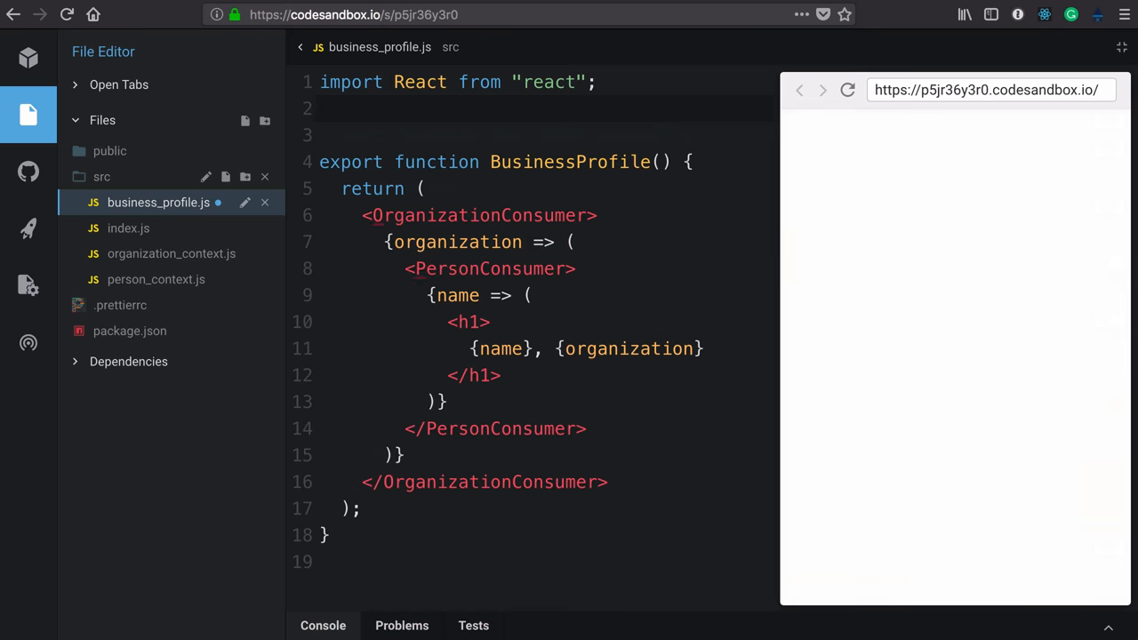
type("import { Consumer as")
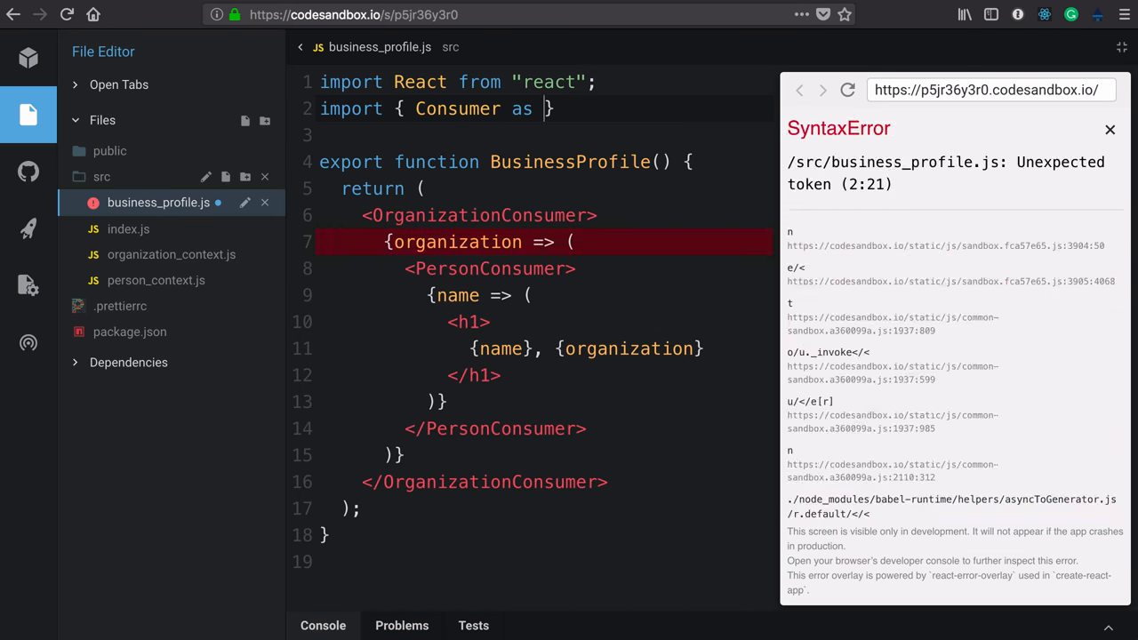
type("OrganizationConsumer")
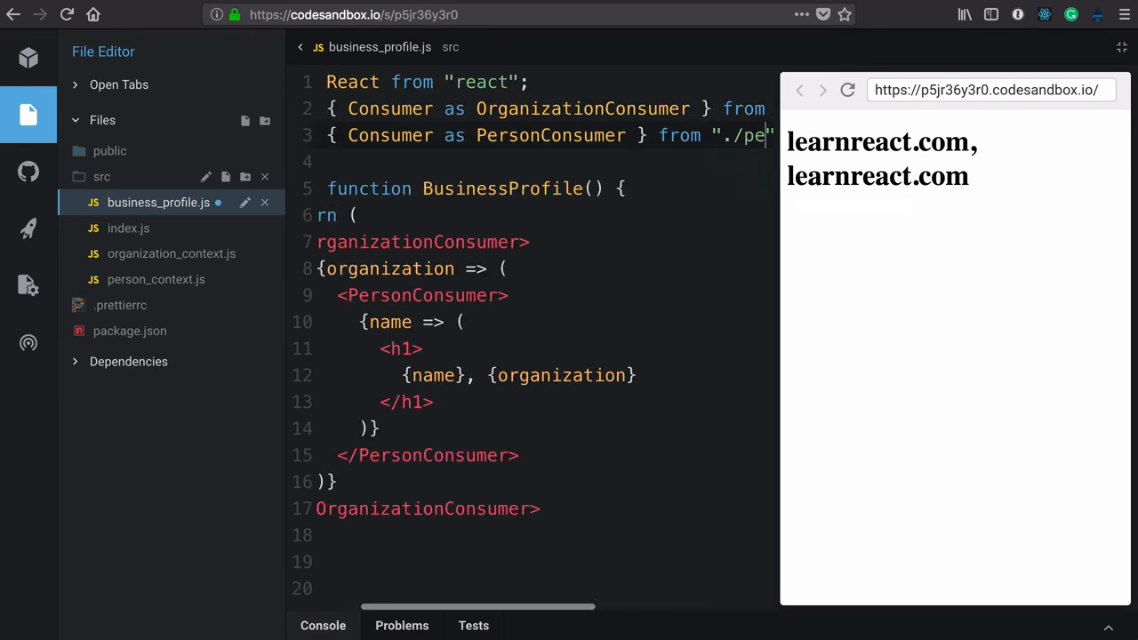
scroll("right", 3)
type("rson_contex")
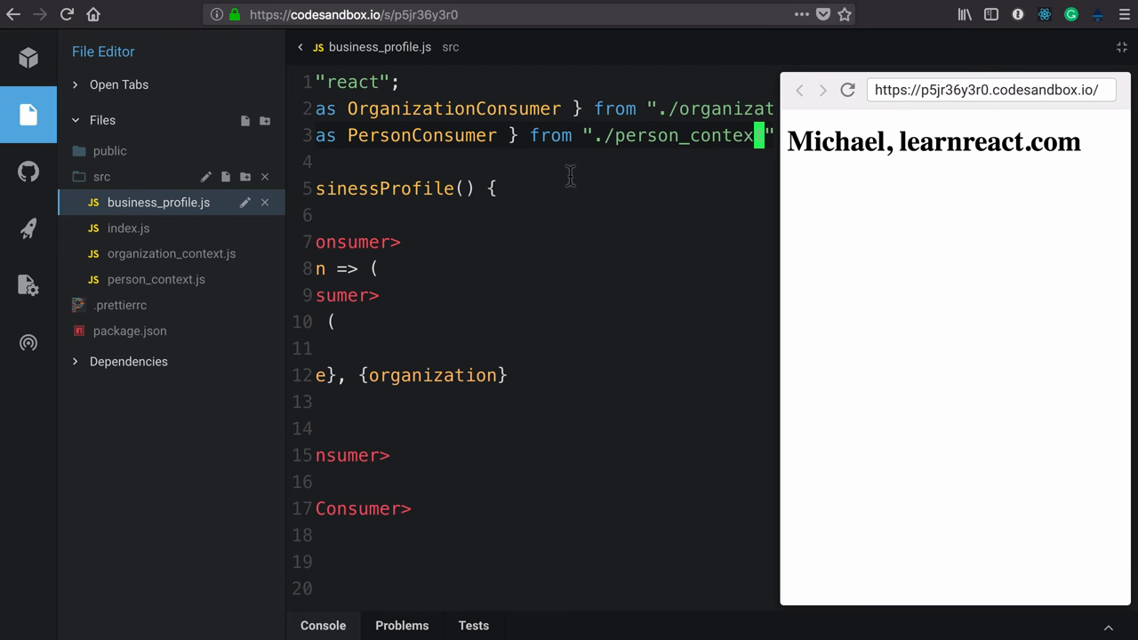
left_click(128, 229)
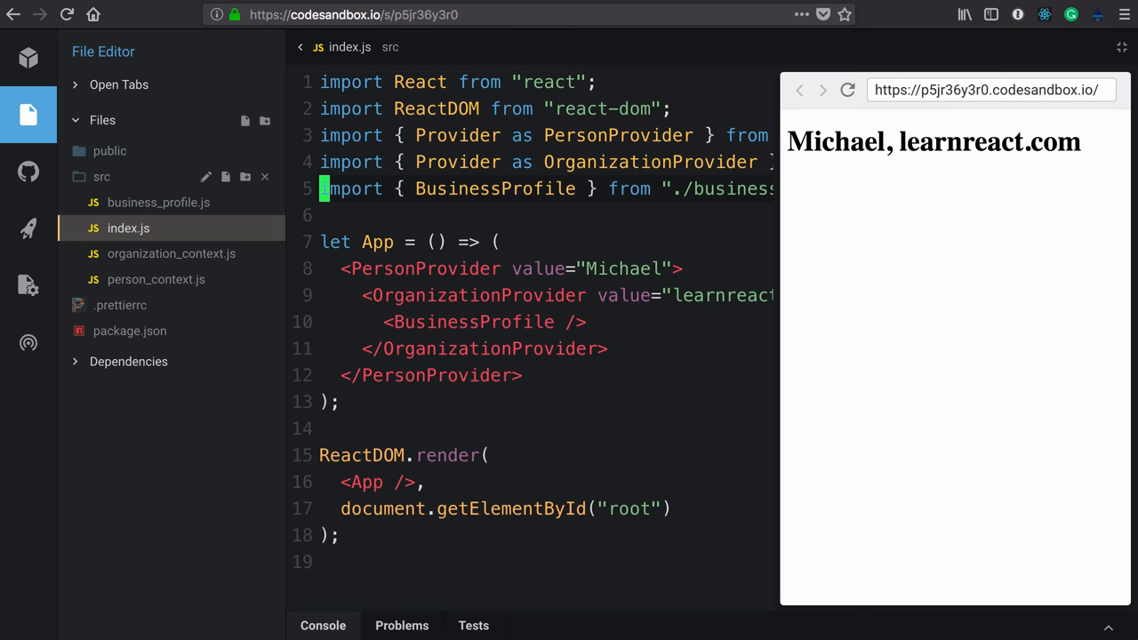
left_click(407, 402)
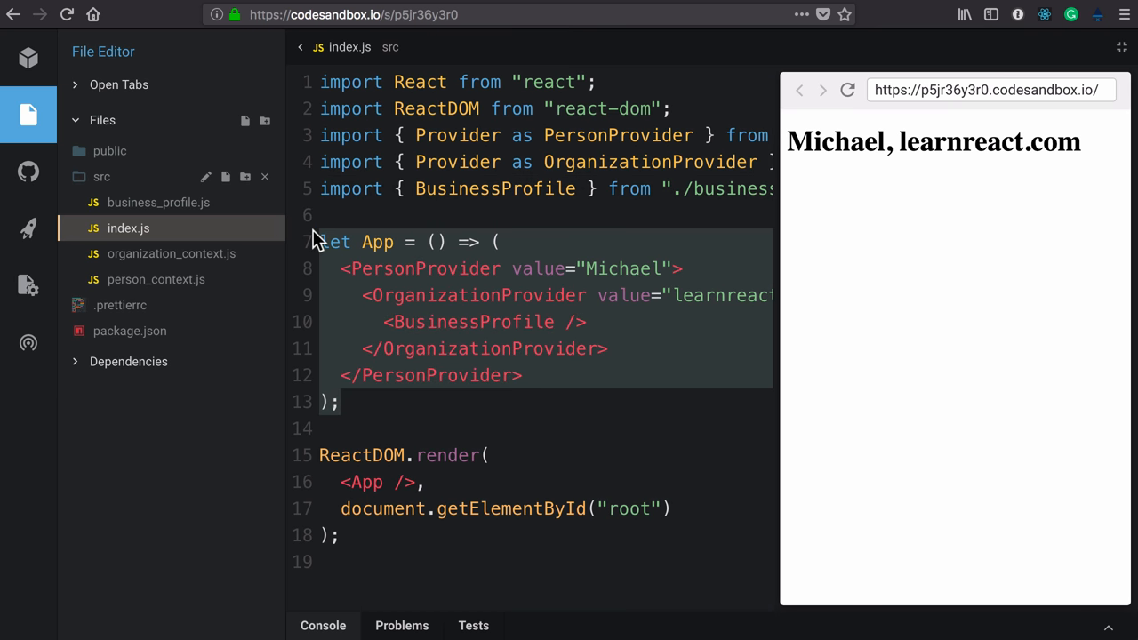
double_click(422, 269)
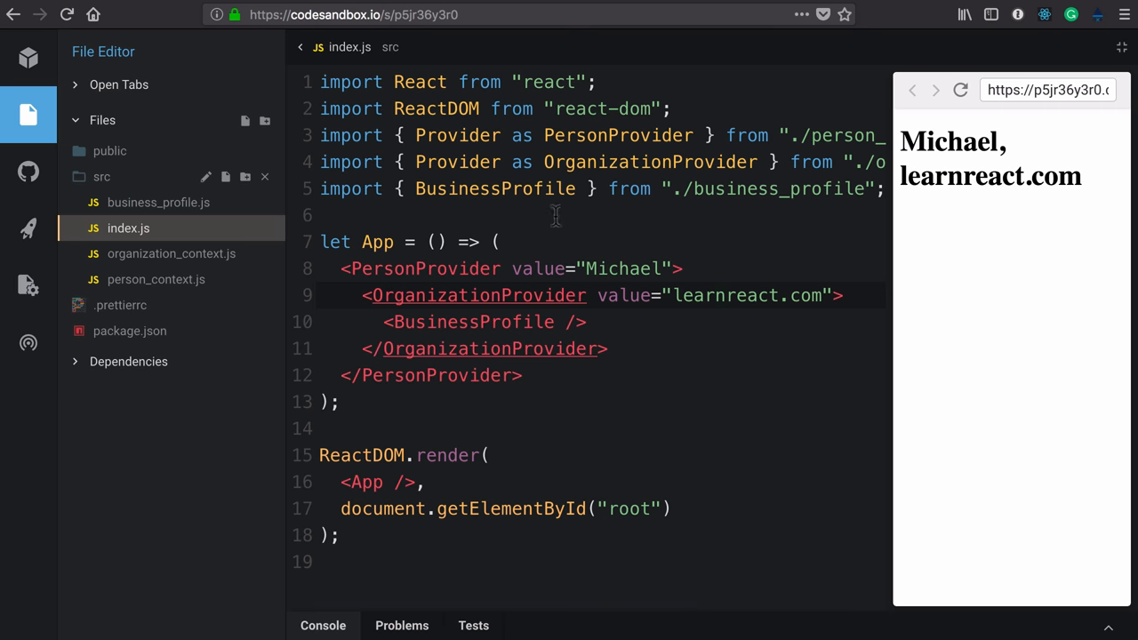
left_click(715, 296)
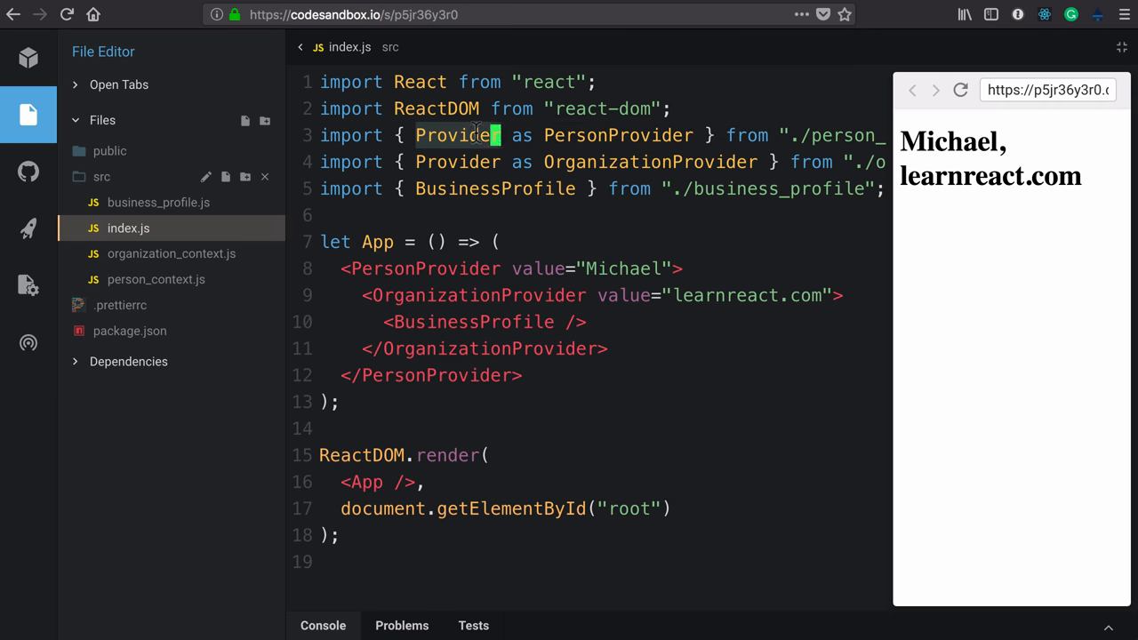
scroll("right", 3)
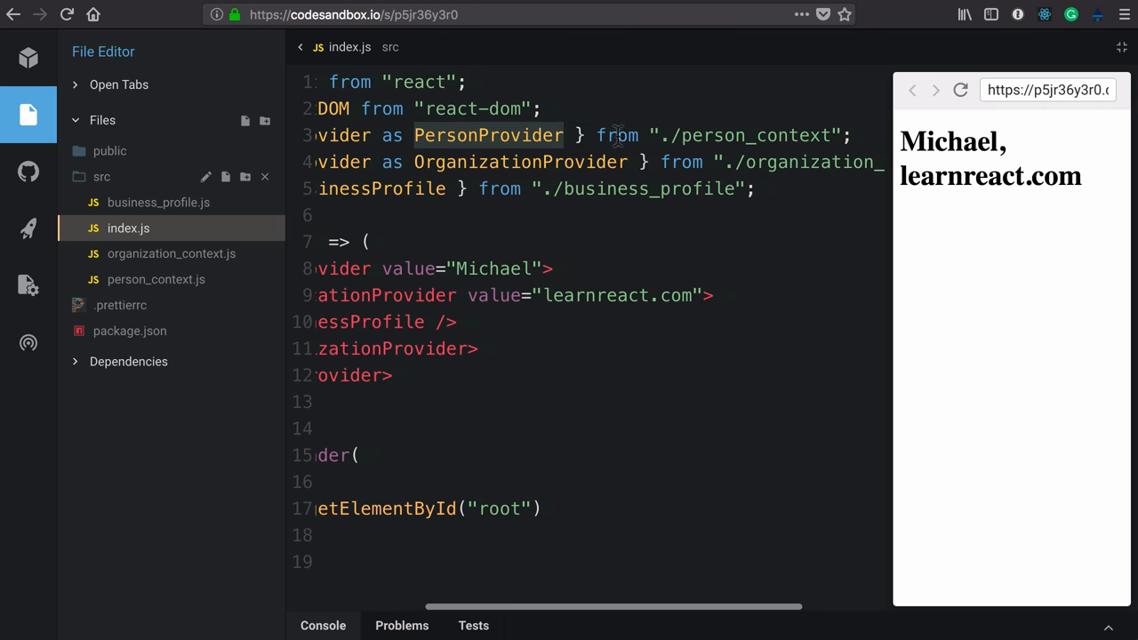
double_click(743, 135)
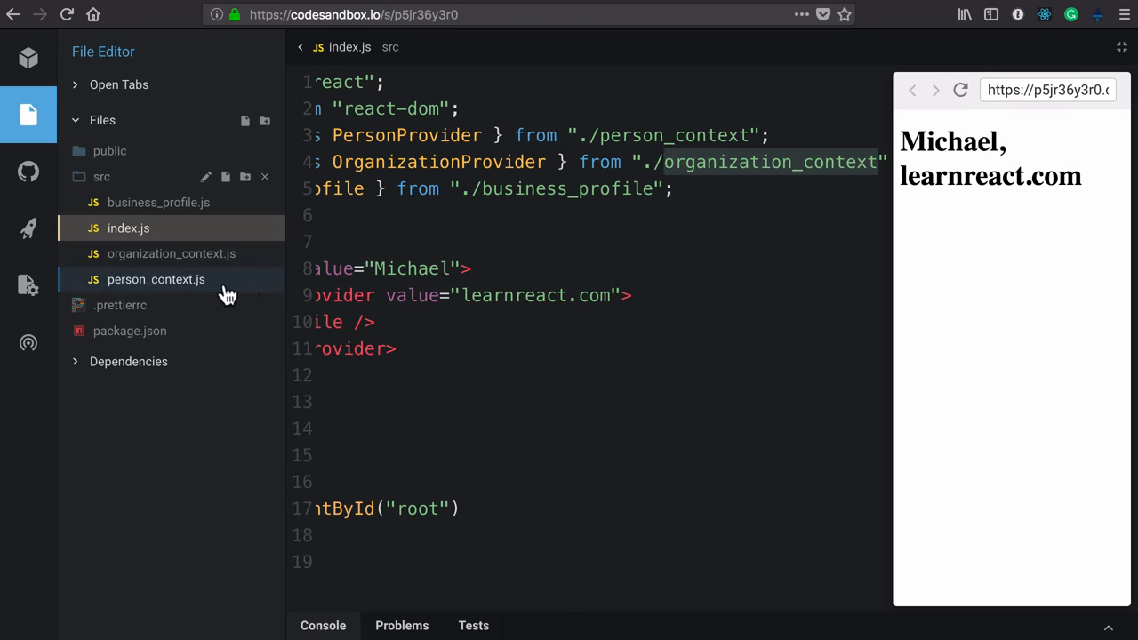
left_click(155, 279)
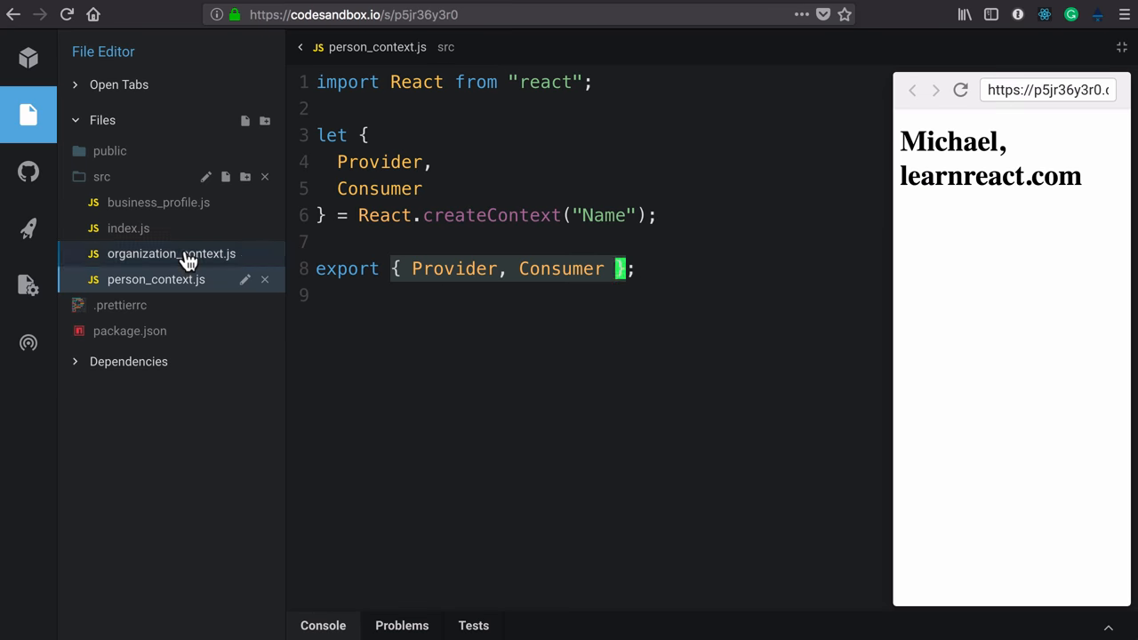
left_click(170, 253)
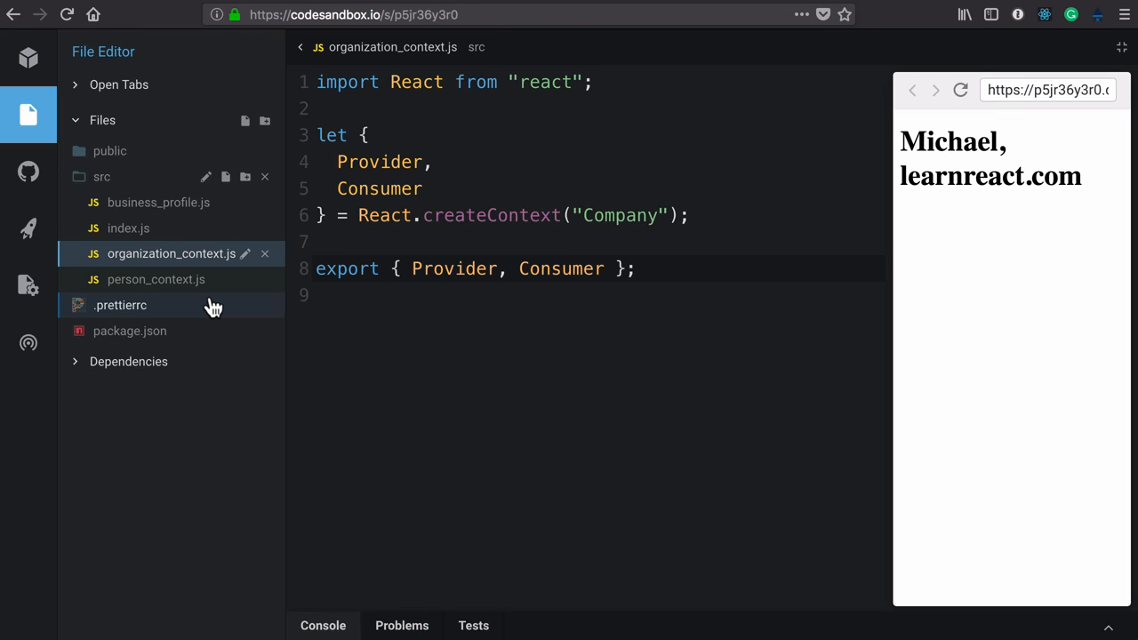
left_click(128, 228)
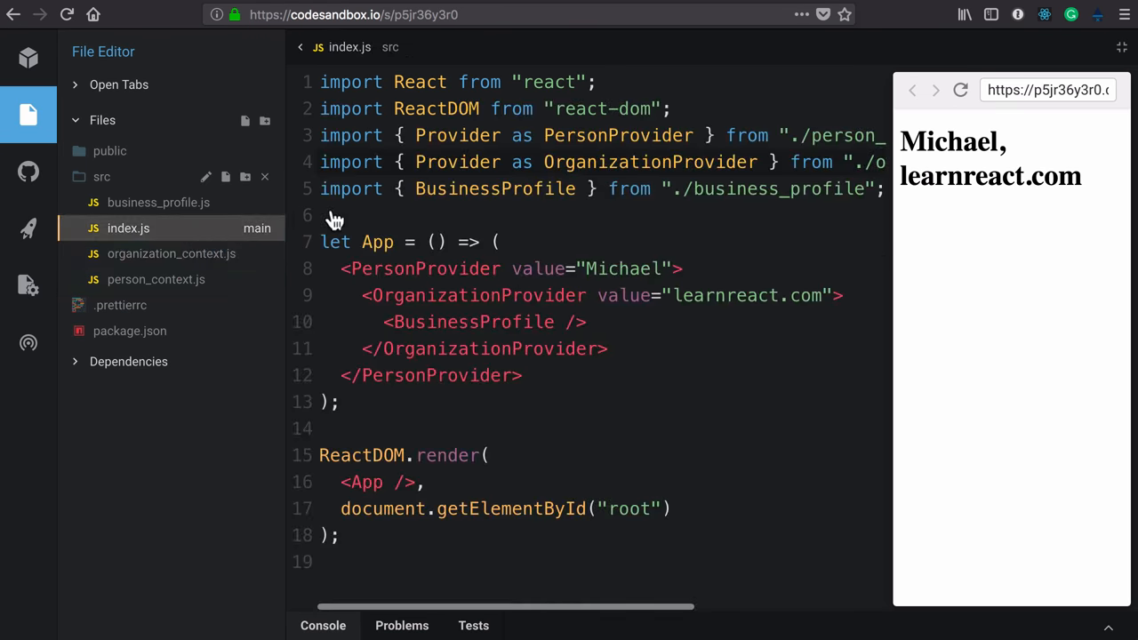
double_click(494, 189)
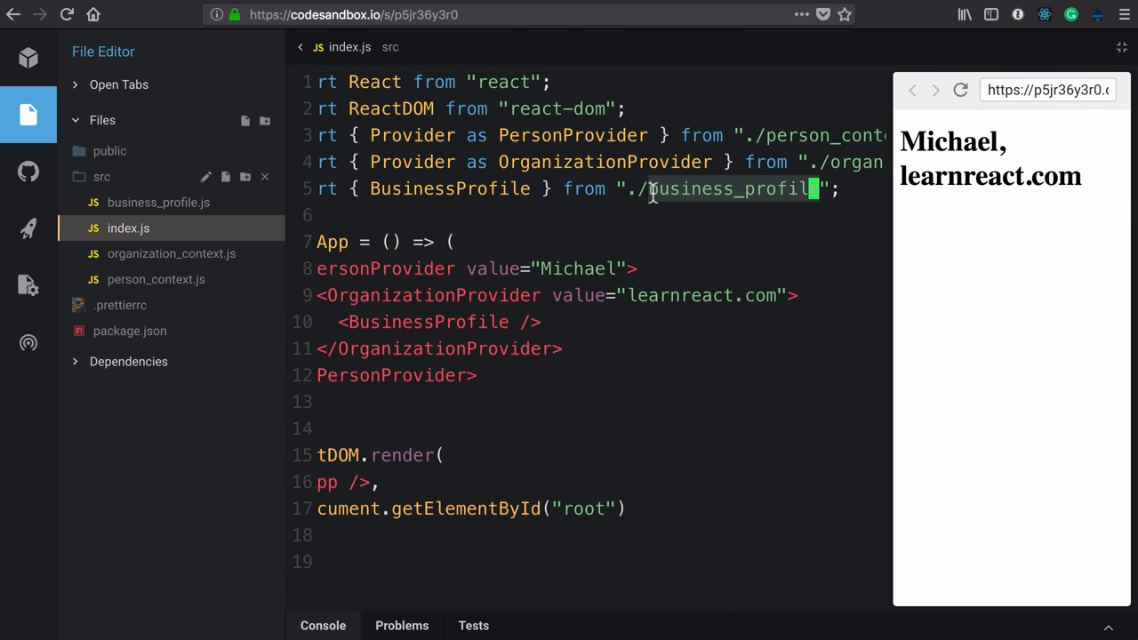
left_click(158, 201)
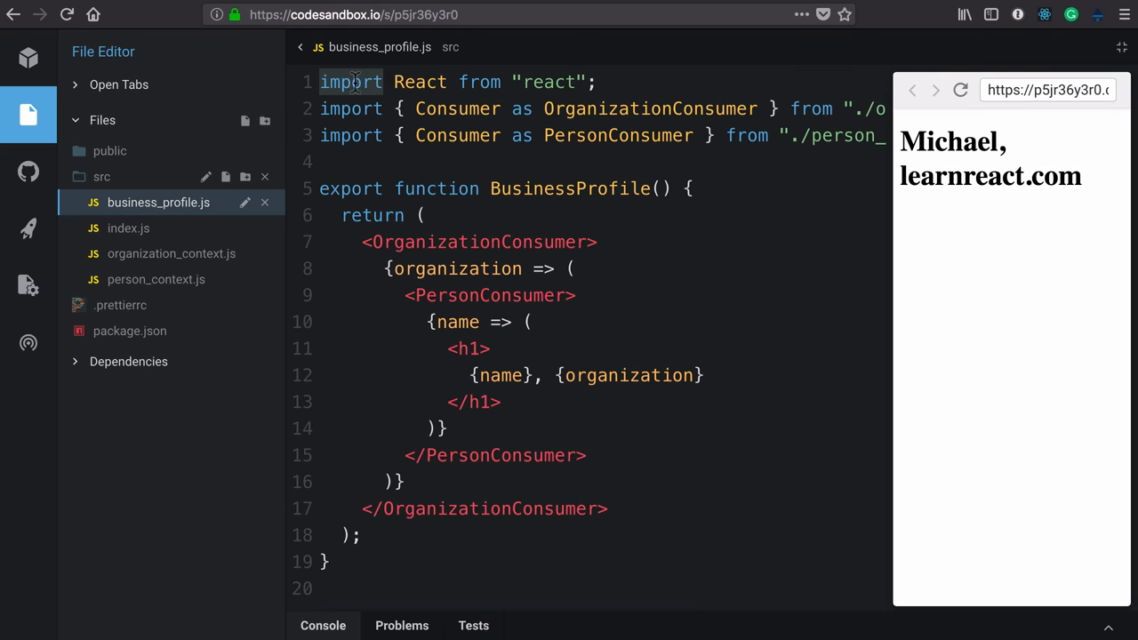
double_click(457, 108)
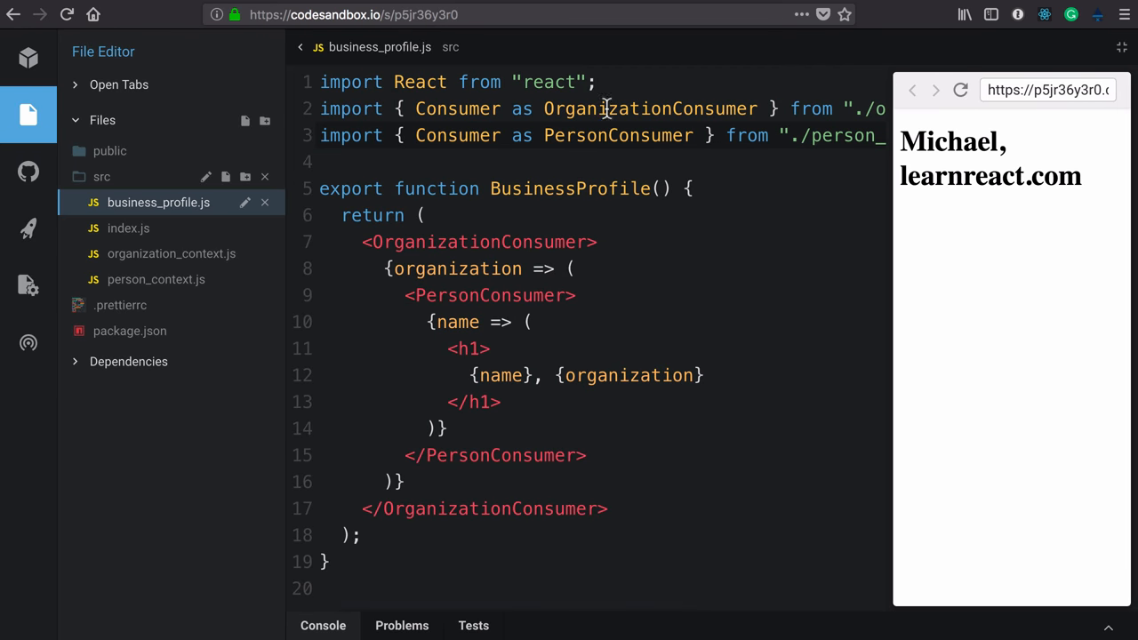
double_click(650, 108)
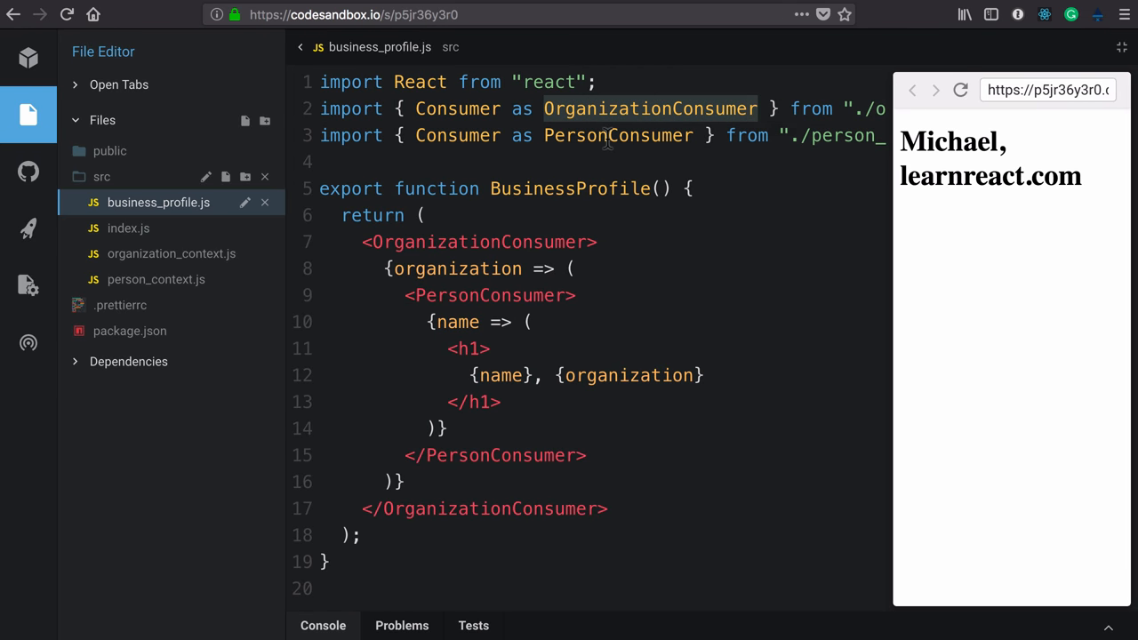
double_click(618, 135)
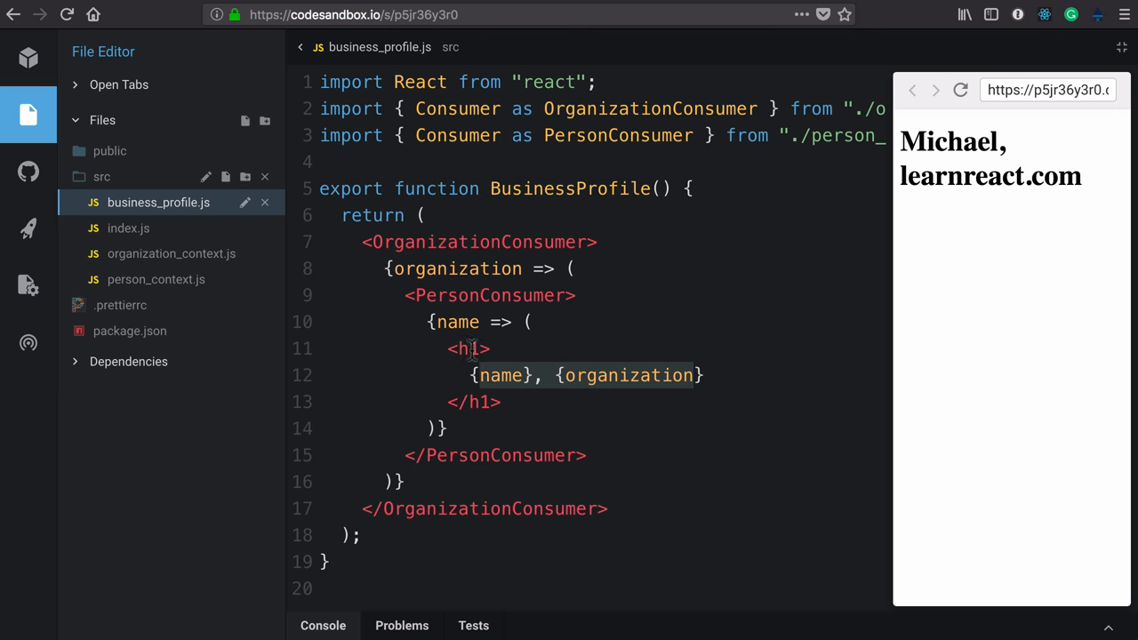
left_click_drag(901, 142, 1081, 176)
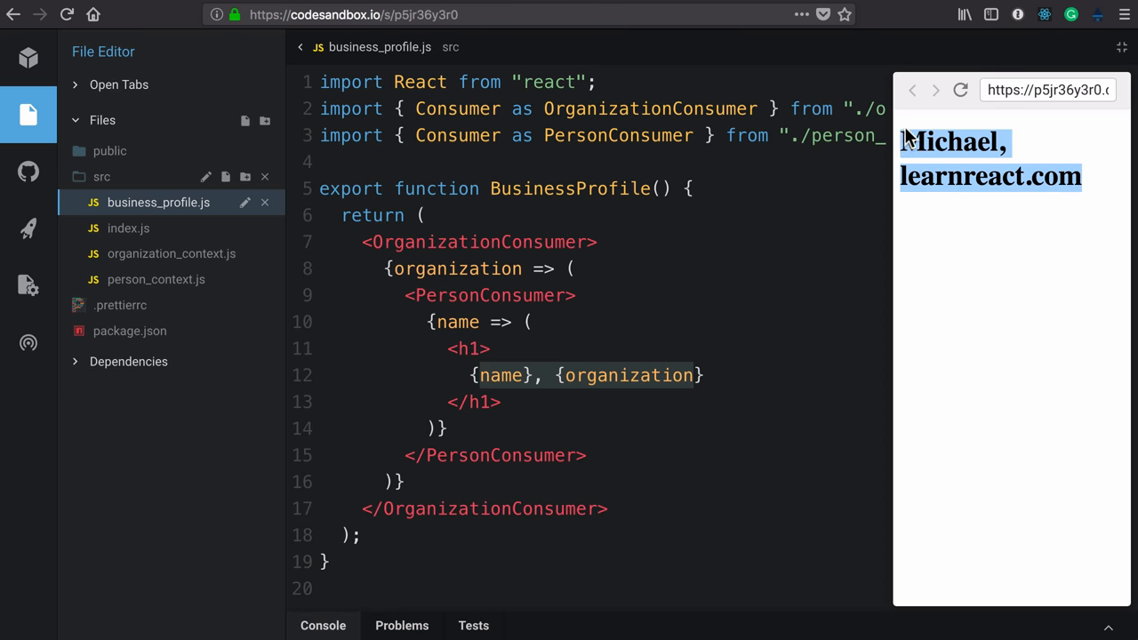
left_click(128, 227)
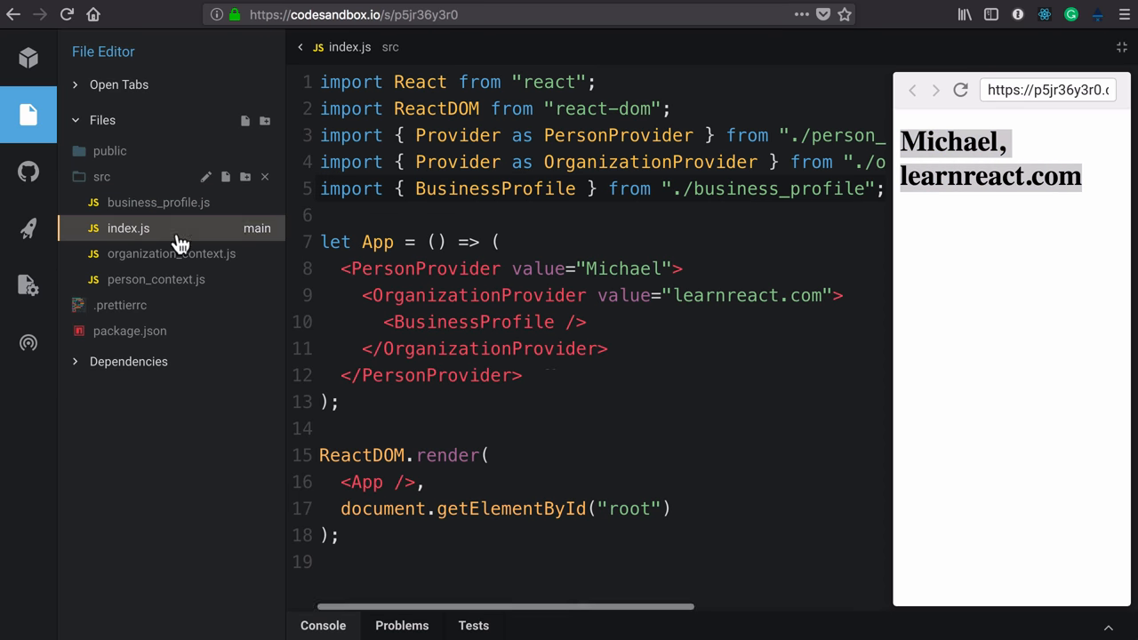